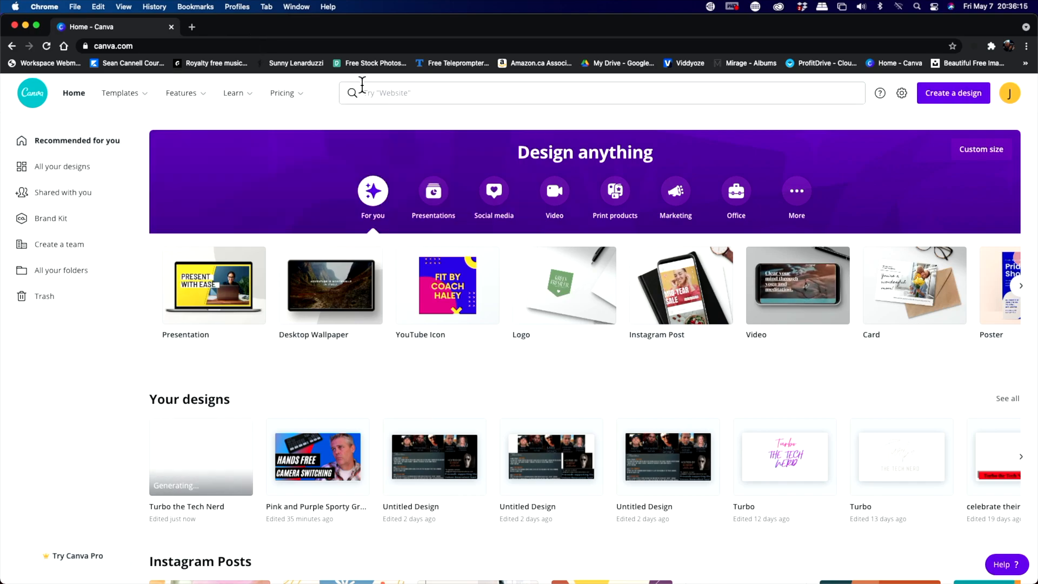
Search 'youtube' and start a new blank YouTube Thumbnail design
left_click(464, 93)
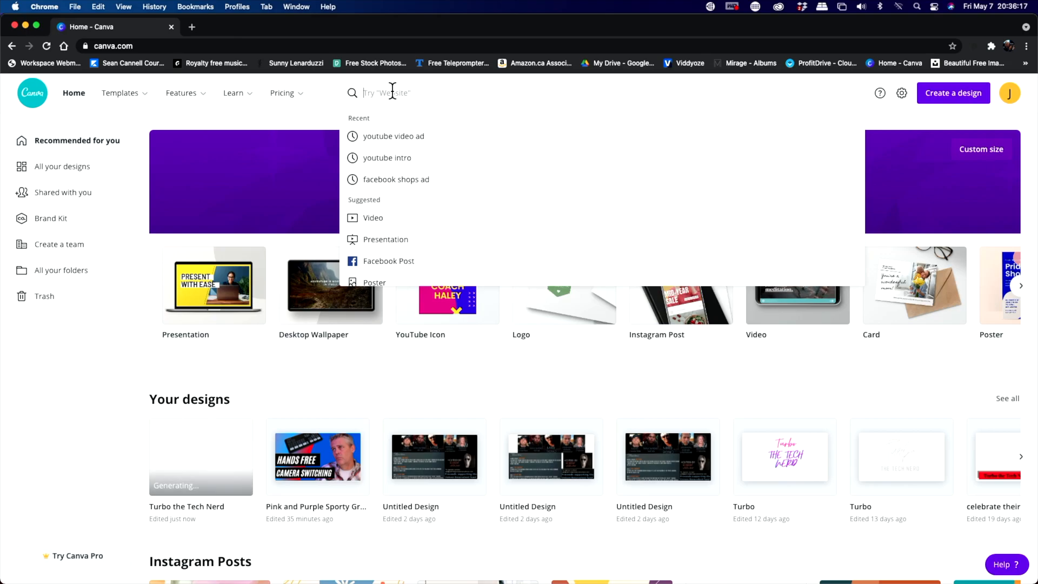
type("youtube")
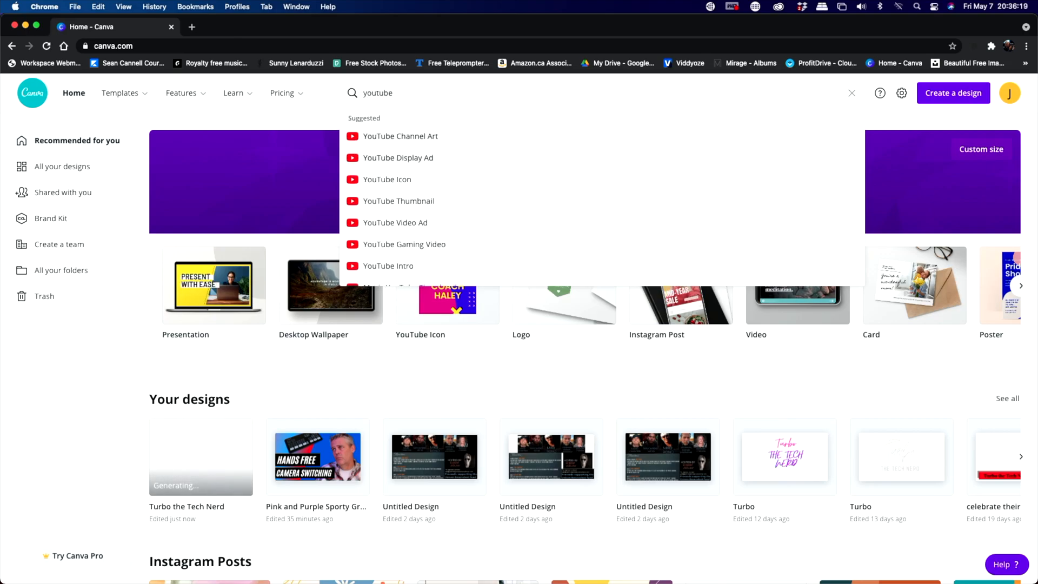
mouse_move(399, 205)
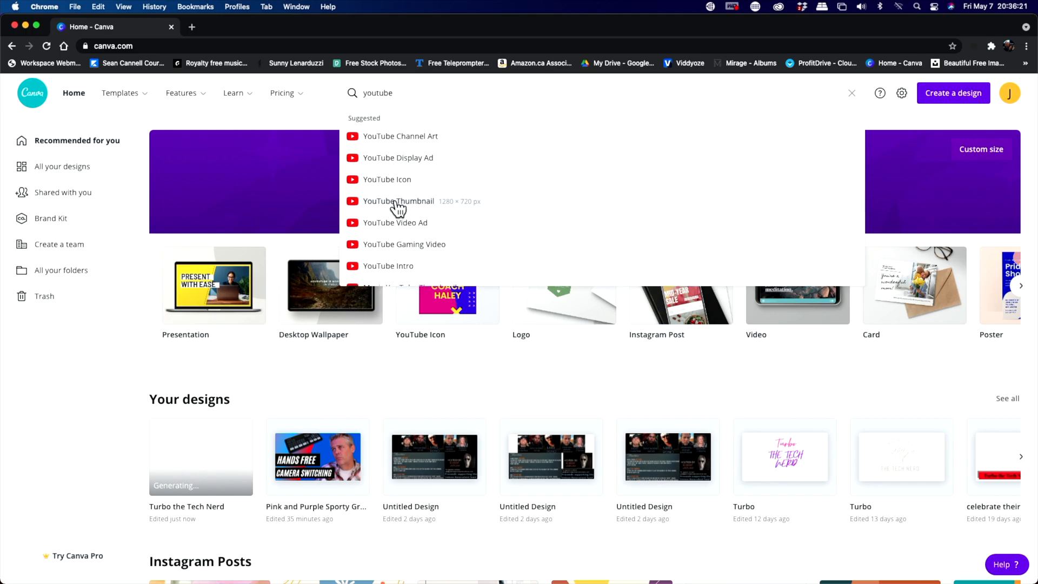
left_click(398, 201)
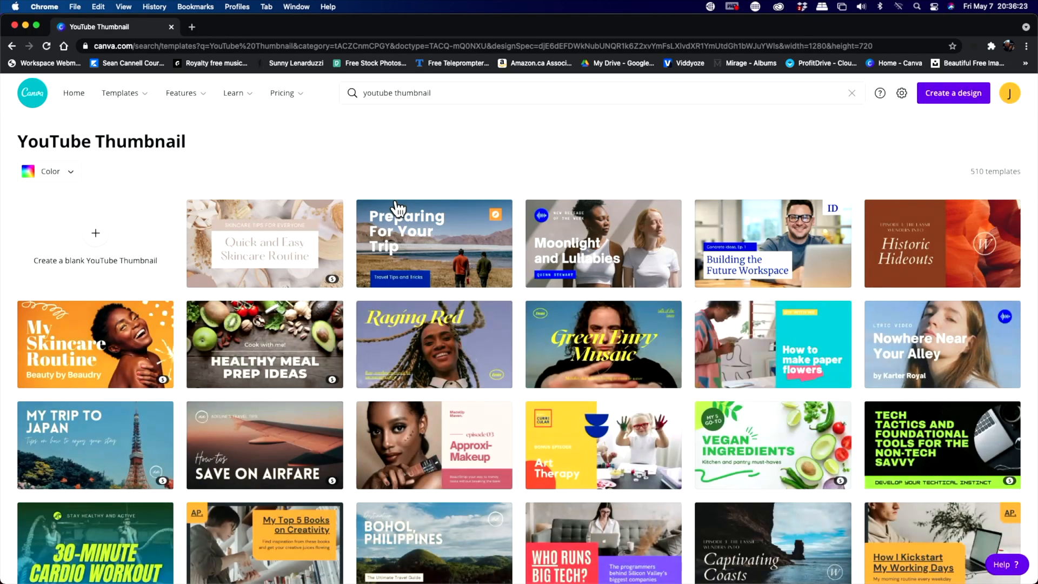
left_click(433, 243)
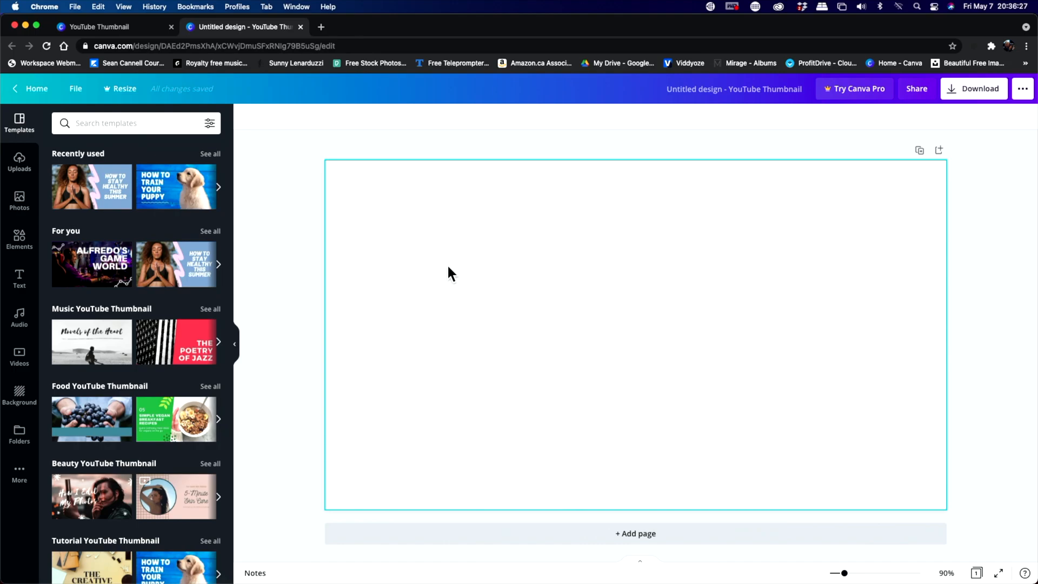
mouse_move(443, 296)
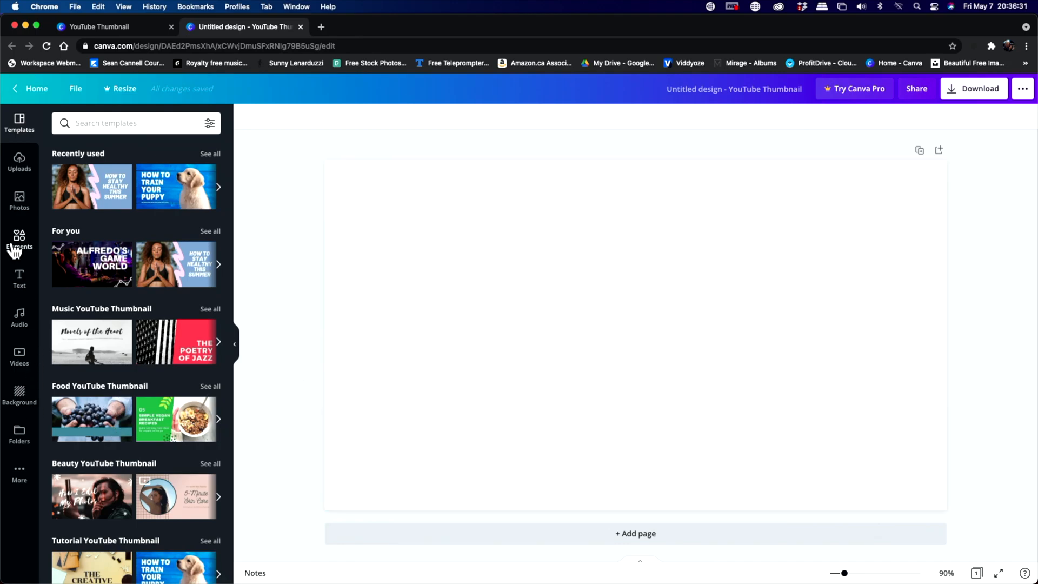
Add a square from Elements and reshape it into a thin wide bar at the lower left
left_click(20, 240)
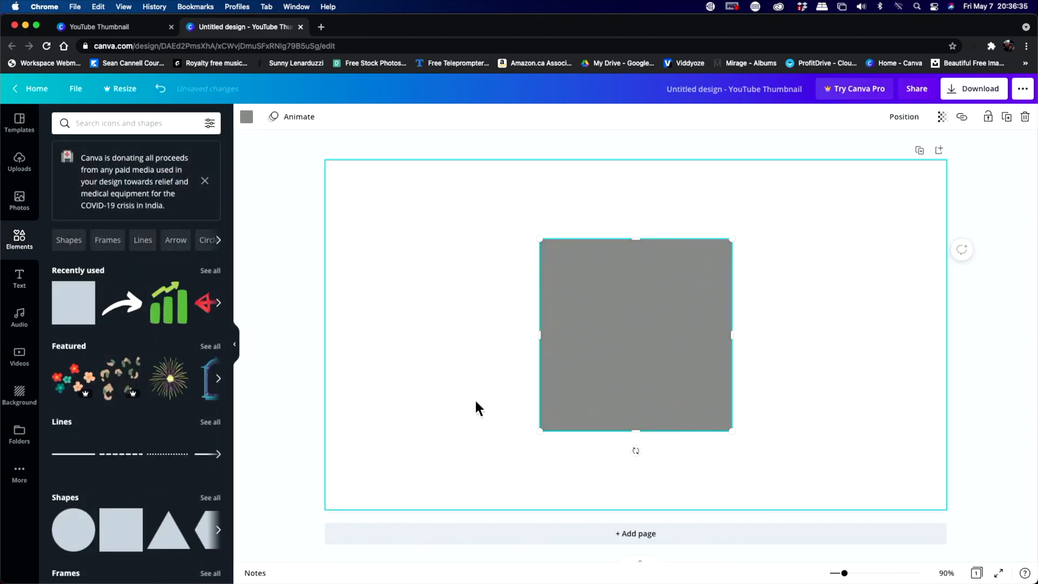
left_click_drag(732, 335, 858, 335)
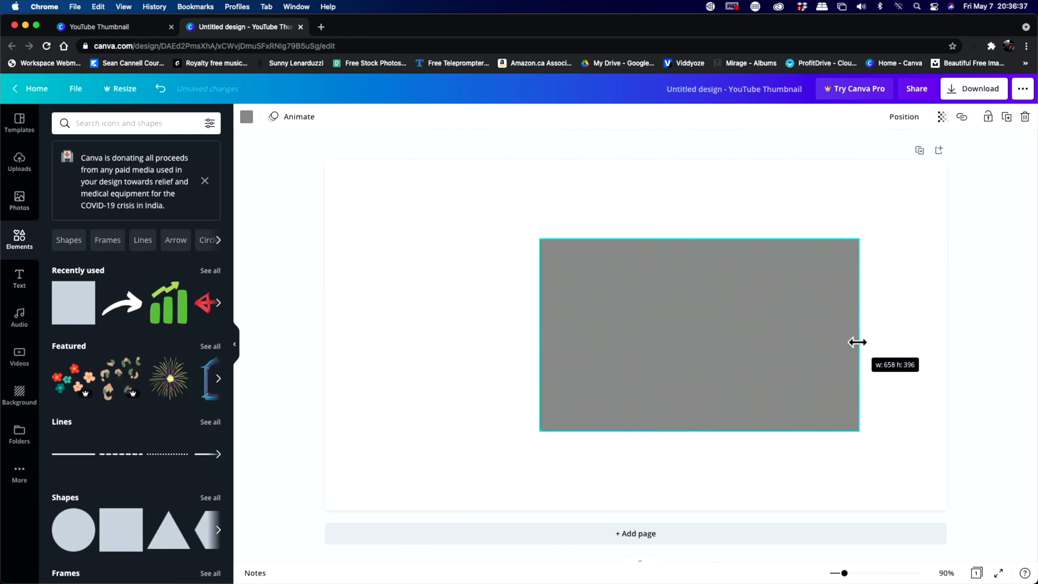
left_click_drag(858, 342, 477, 340)
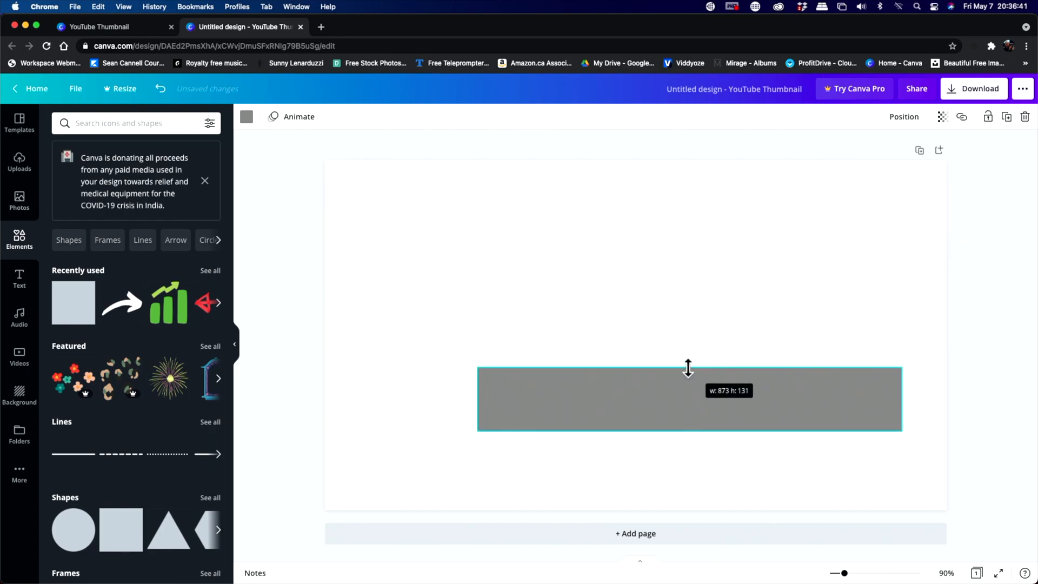
left_click_drag(689, 396, 576, 452)
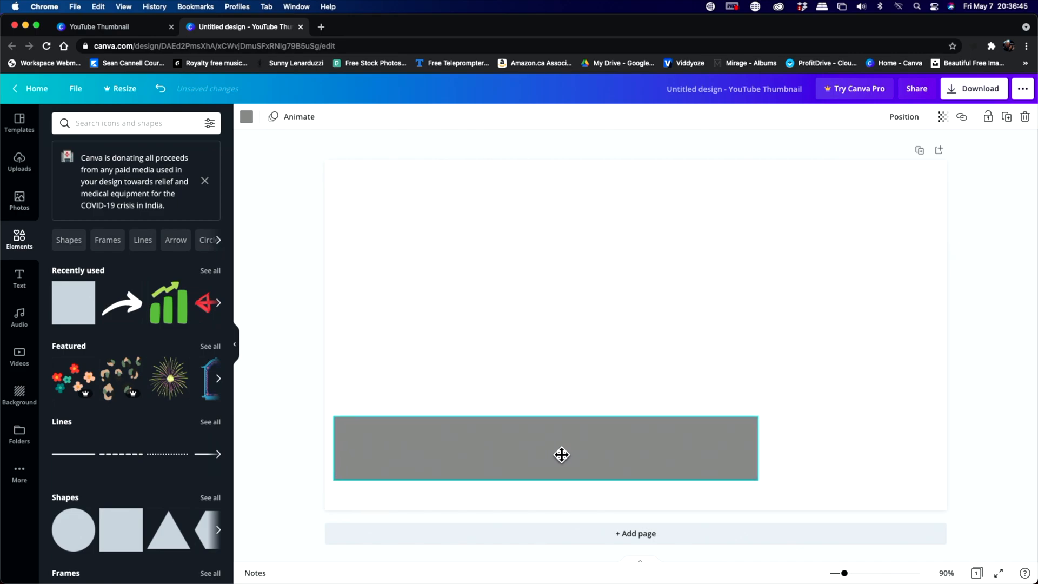
left_click_drag(562, 455, 562, 452)
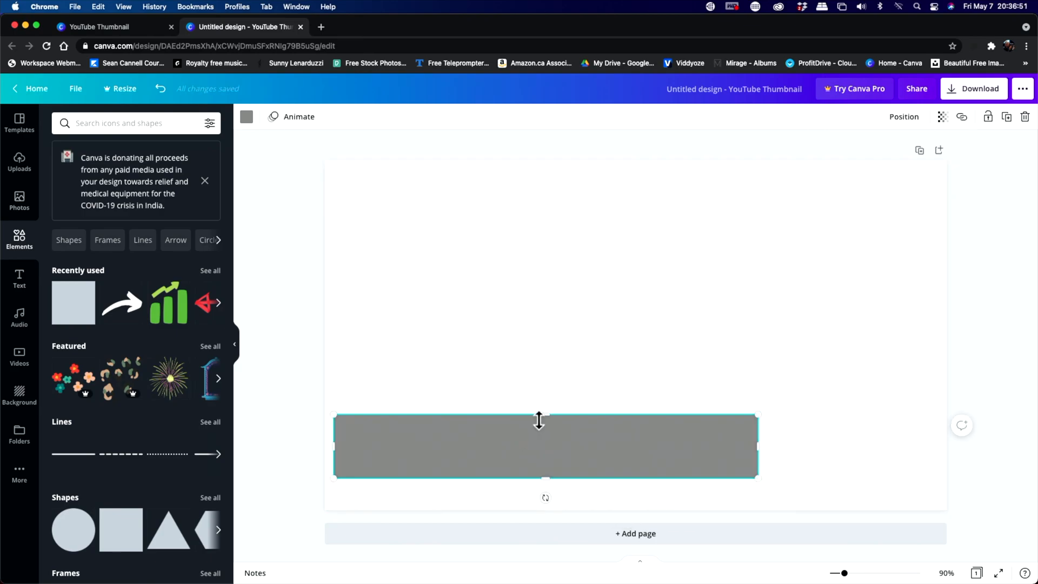
left_click_drag(545, 418, 543, 424)
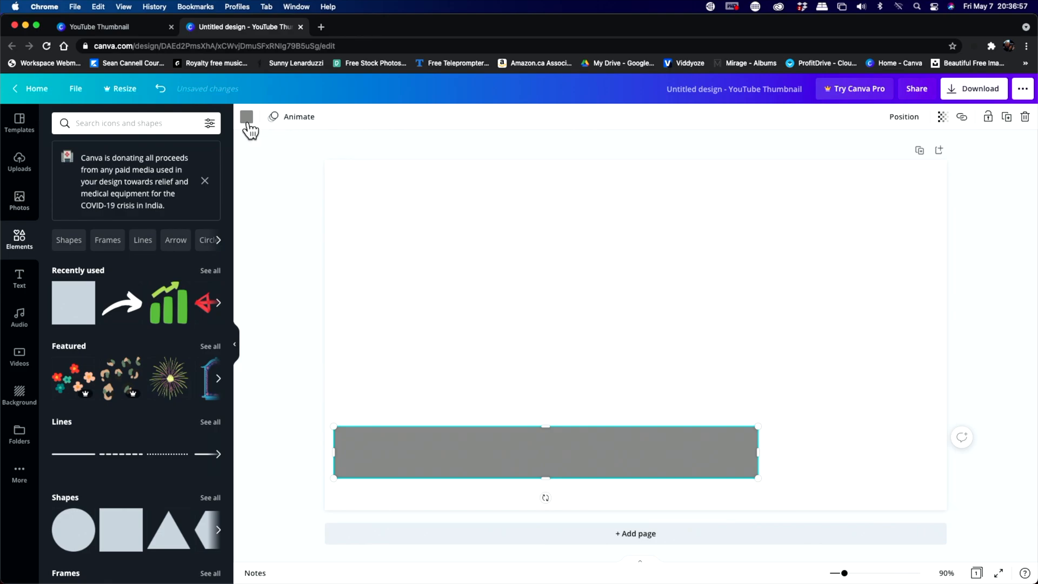
mouse_move(246, 117)
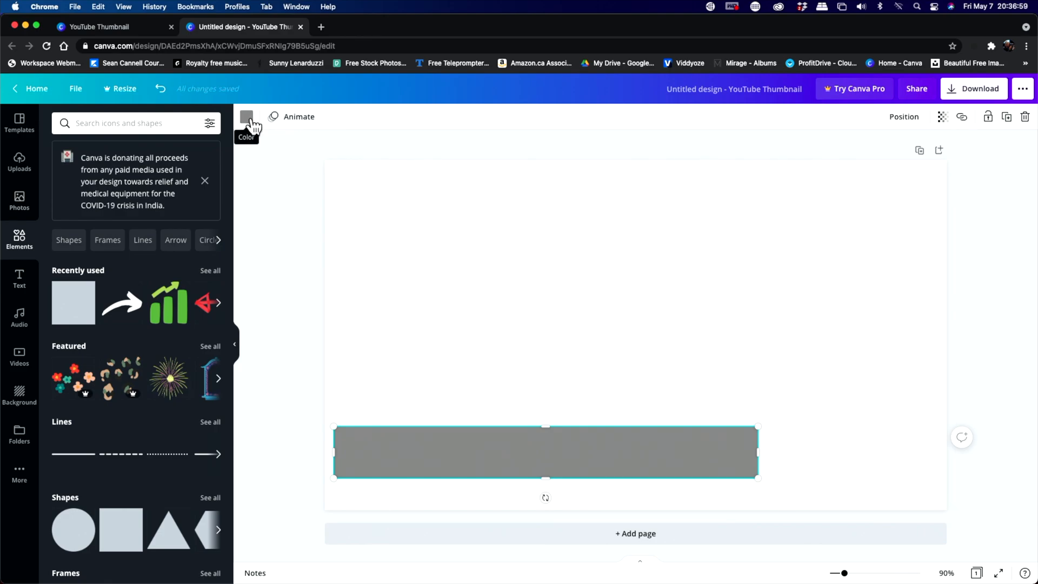
Recolour the grey bar to red from the Default Colors
left_click(247, 117)
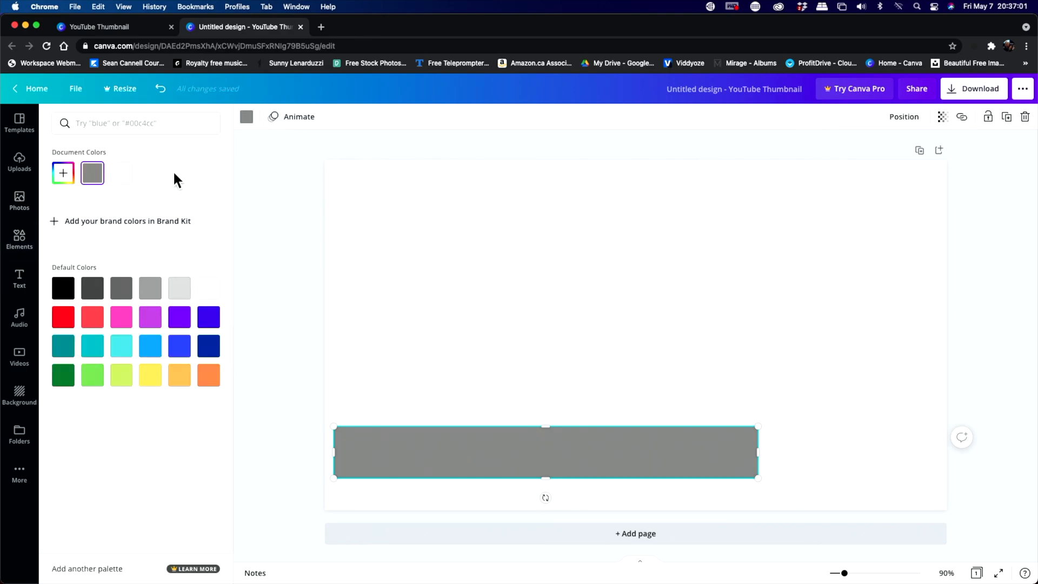
left_click(63, 317)
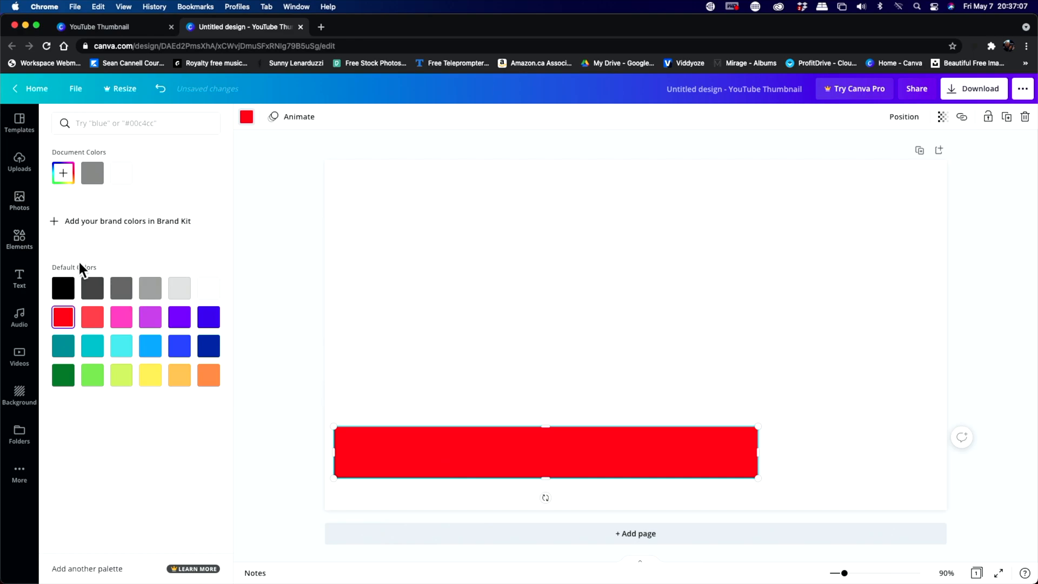
left_click(20, 278)
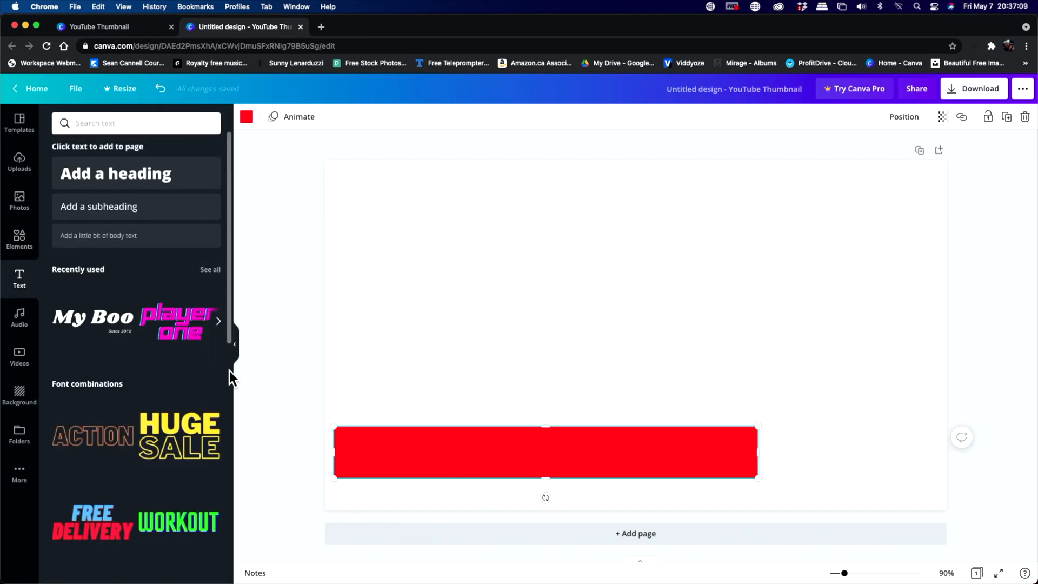
mouse_move(113, 331)
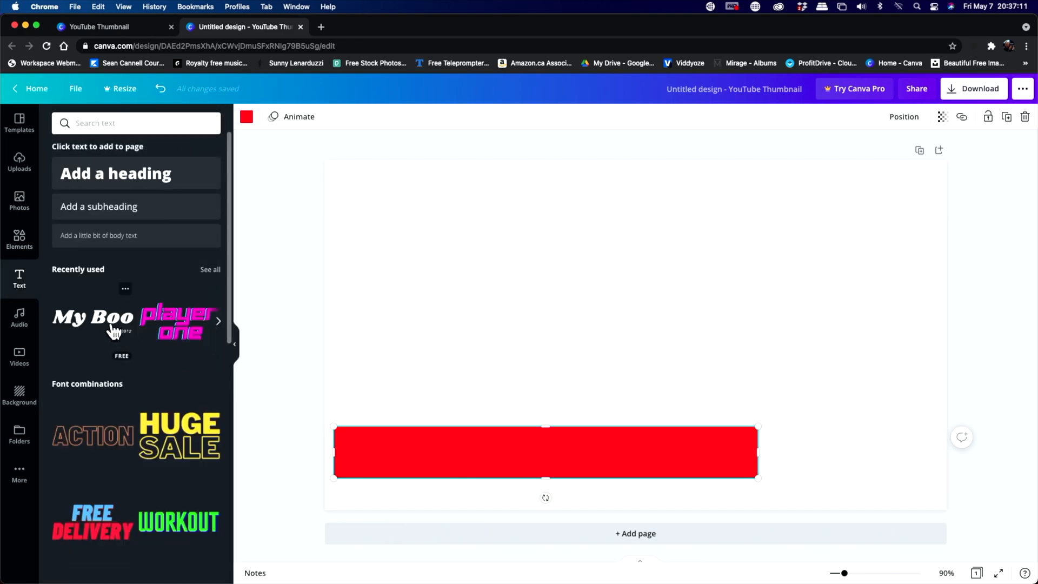
Add the 'My Boo' heading, remove its subtitle, place it on the bar and retype it as Turbo the Tech Nerd
scroll("down", 3)
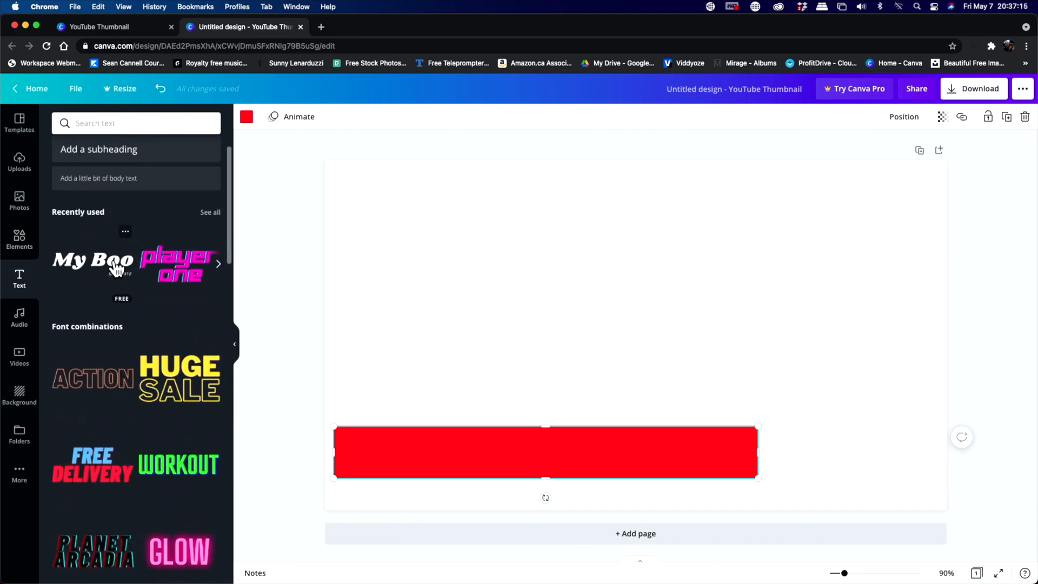
left_click(93, 260)
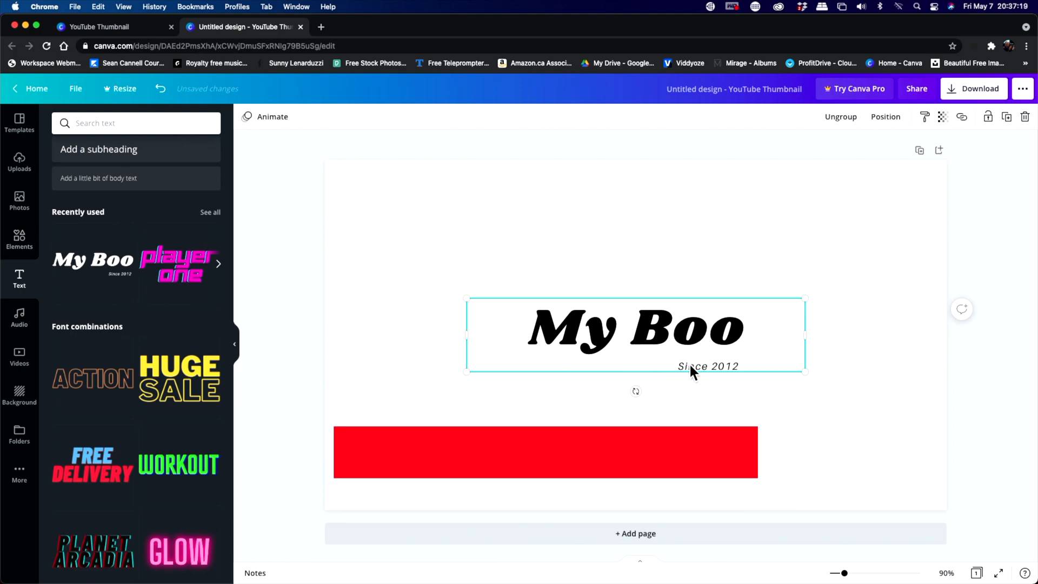
double_click(707, 367)
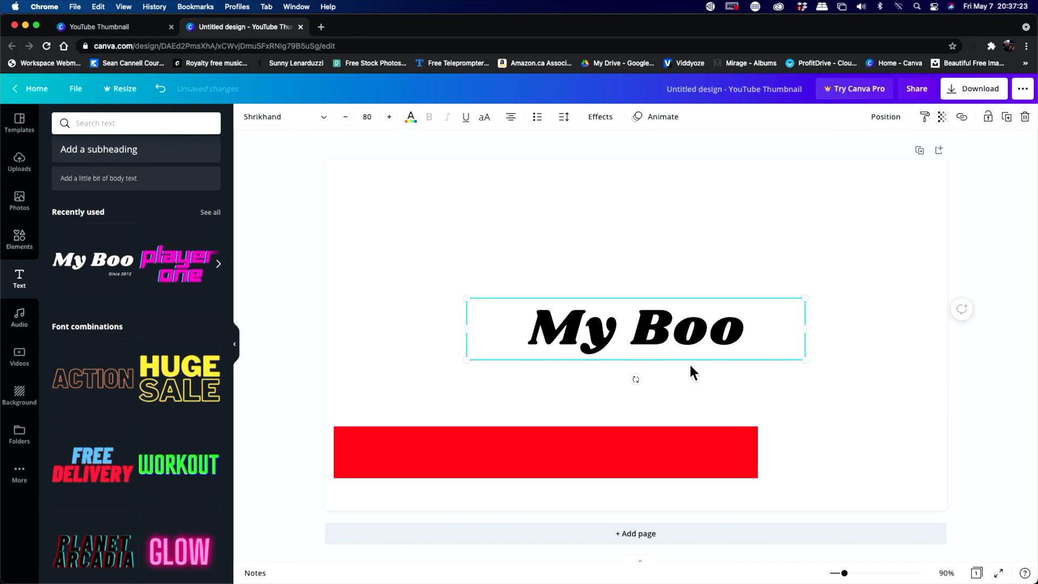
left_click_drag(635, 327, 581, 438)
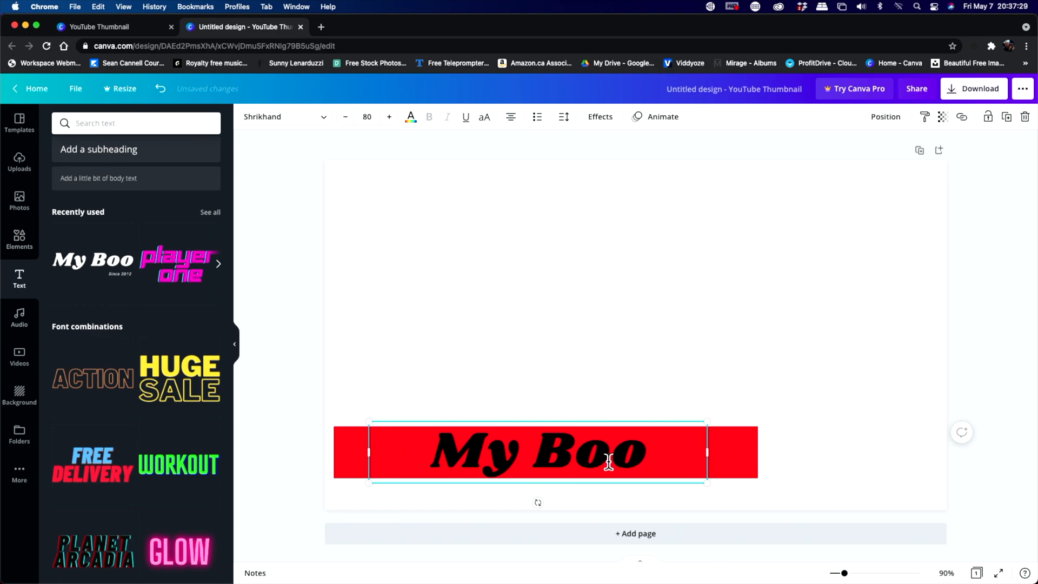
double_click(537, 453)
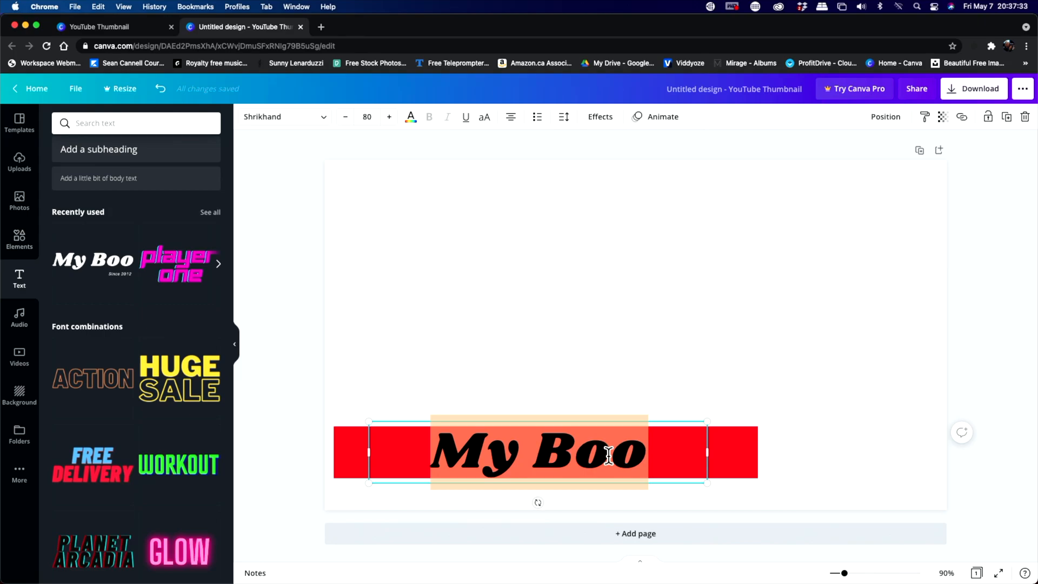
type("Turbo the Tech Nerd")
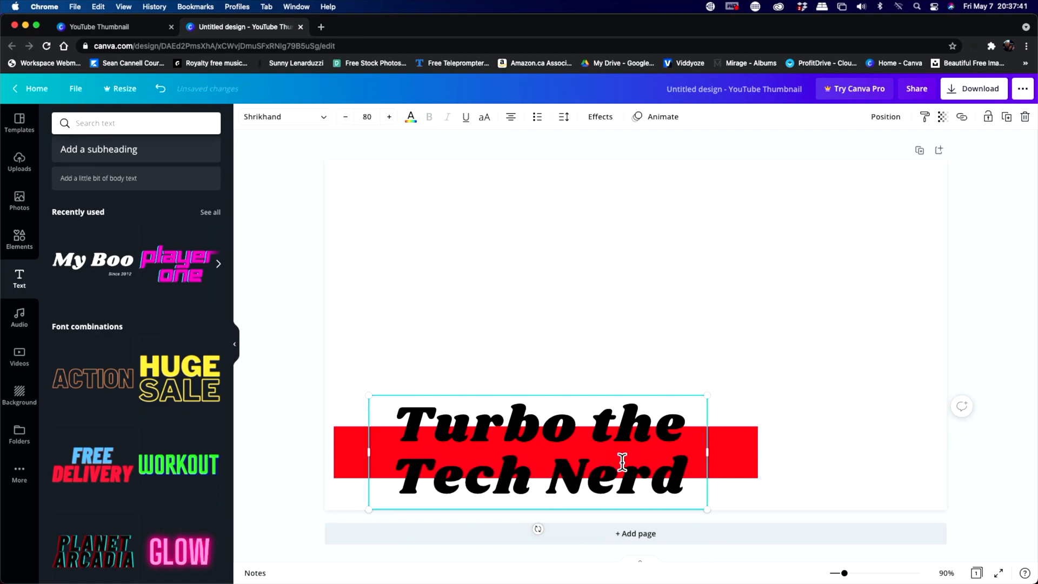
mouse_move(648, 462)
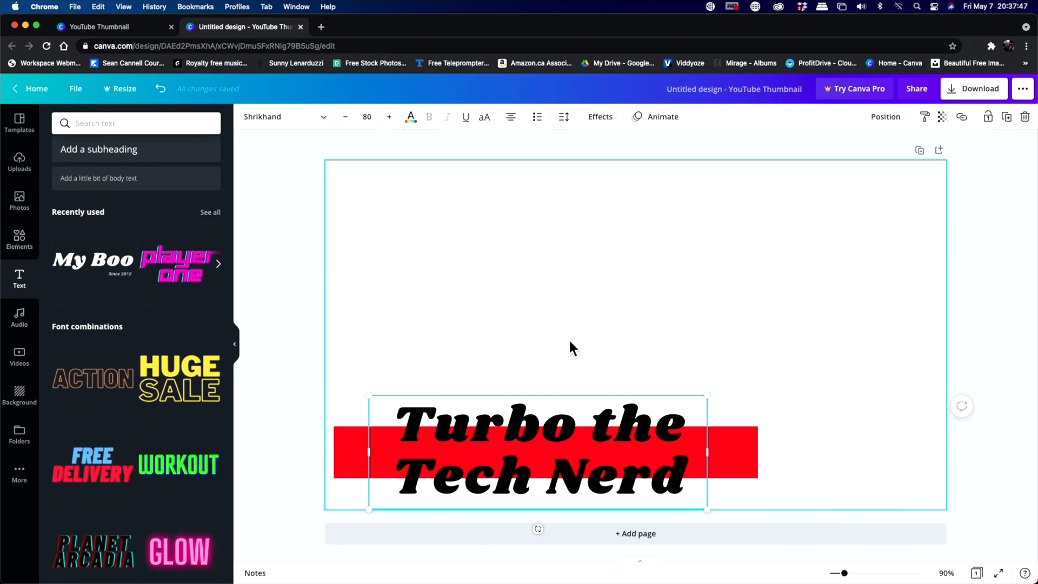
Make the title white, shrink it to one line and fit it inside the red bar
left_click(411, 117)
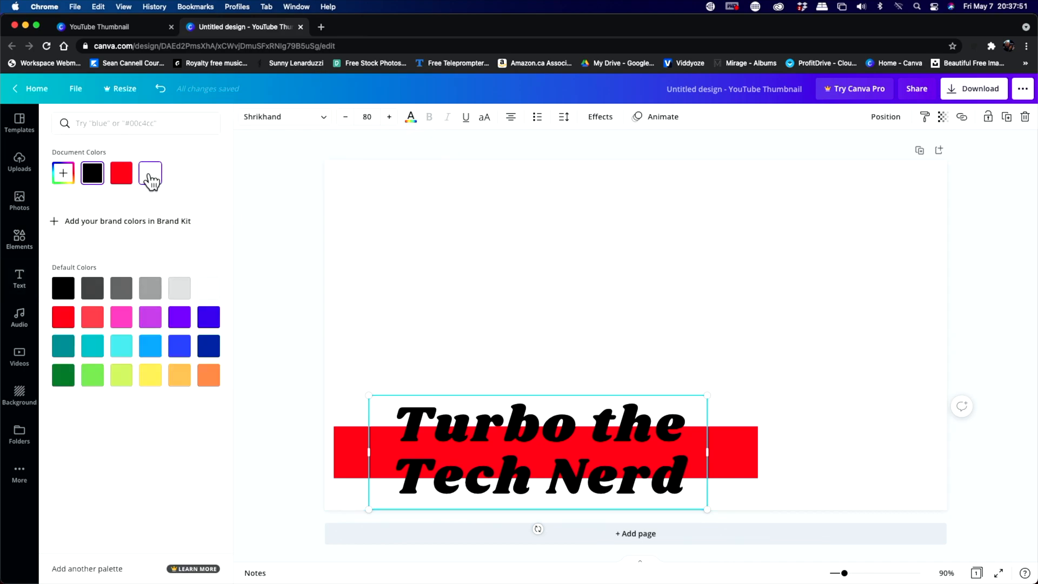
left_click(149, 173)
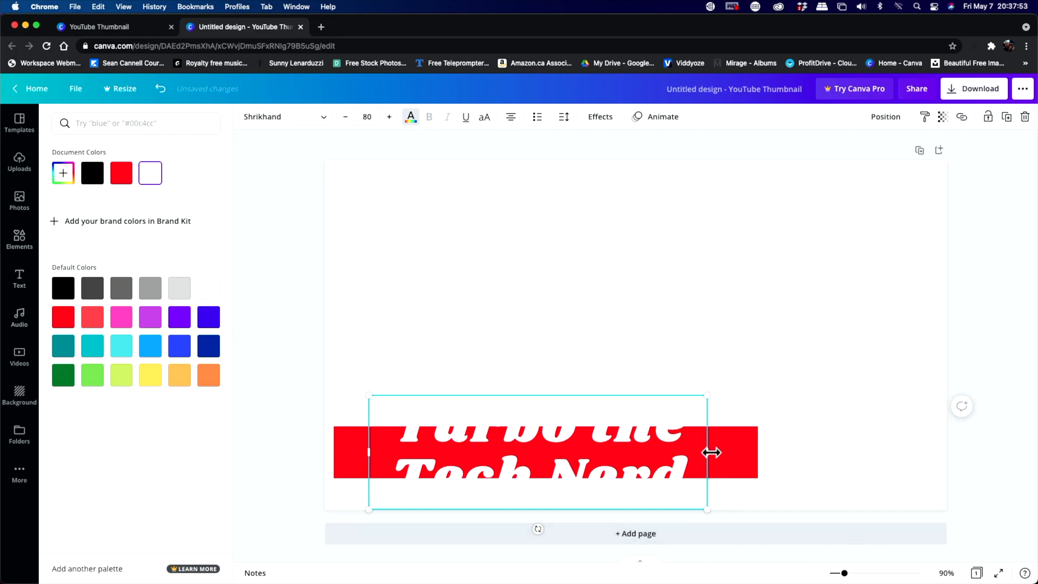
left_click_drag(707, 453, 870, 453)
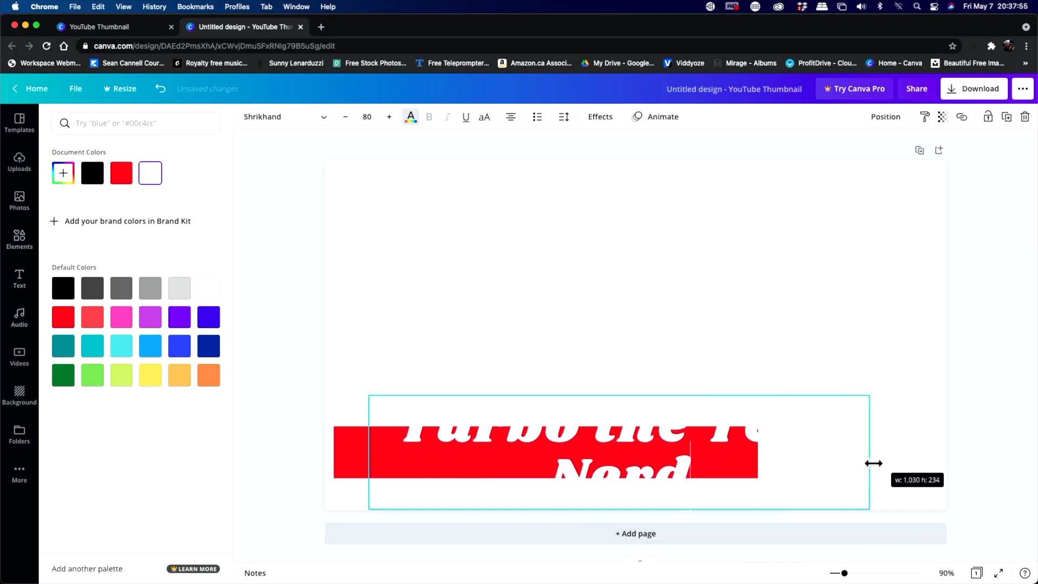
left_click_drag(872, 452, 917, 452)
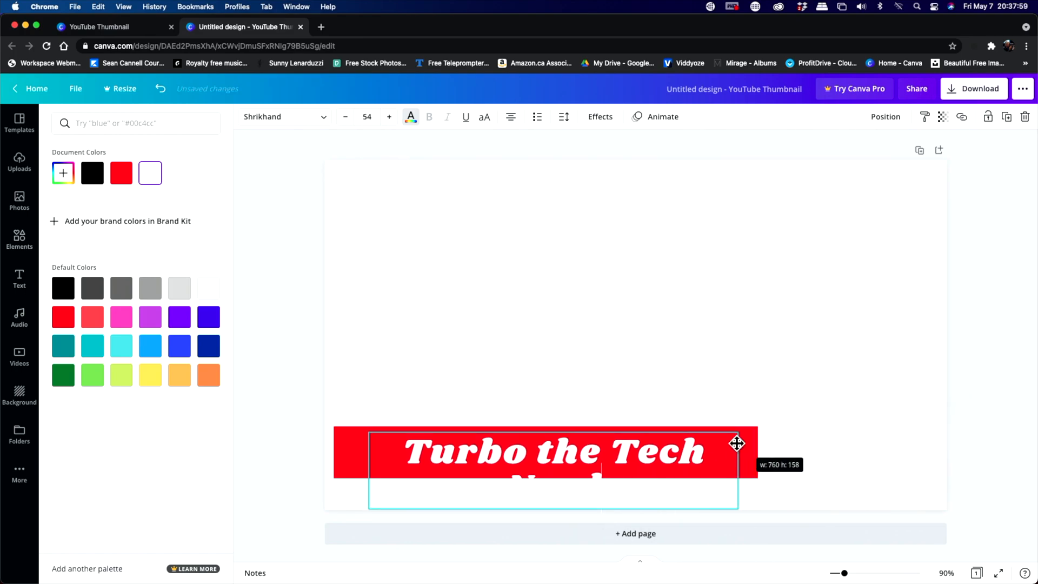
left_click_drag(736, 443, 800, 467)
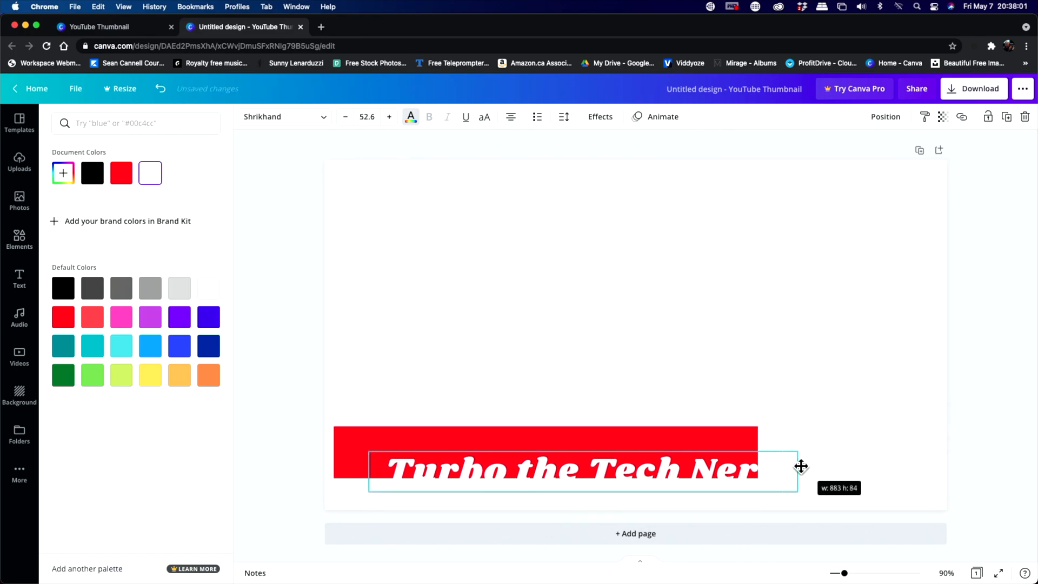
left_click(20, 278)
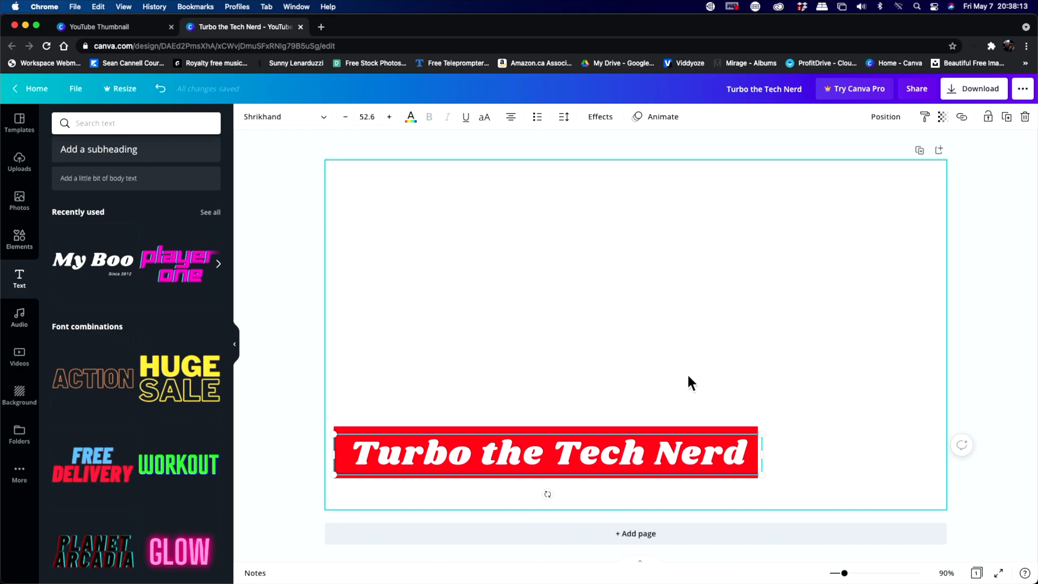
mouse_move(645, 460)
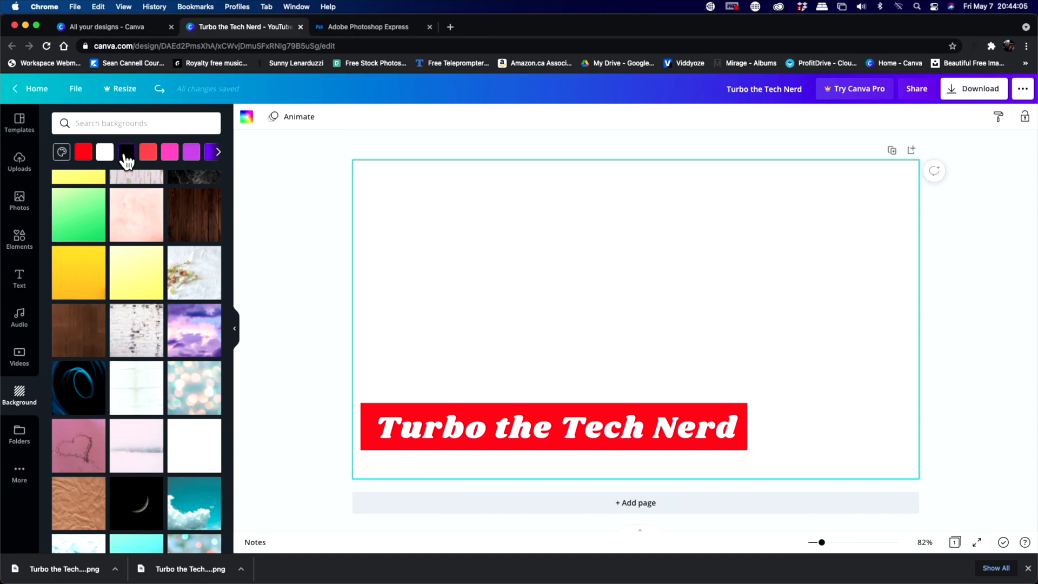
Set the page background to solid black from the Background panel
left_click(125, 152)
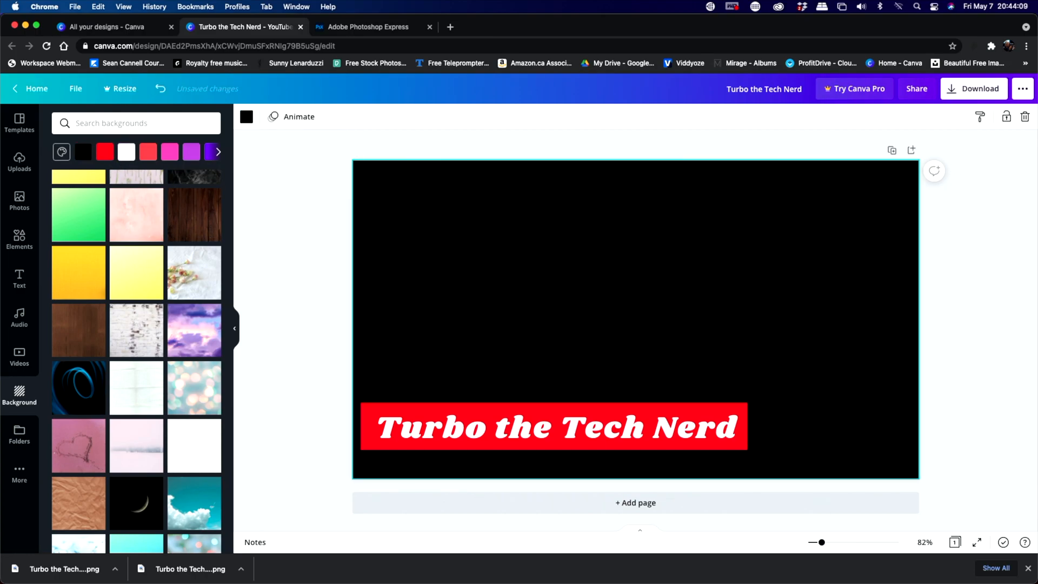
Download the black-background design as a PNG
left_click(973, 87)
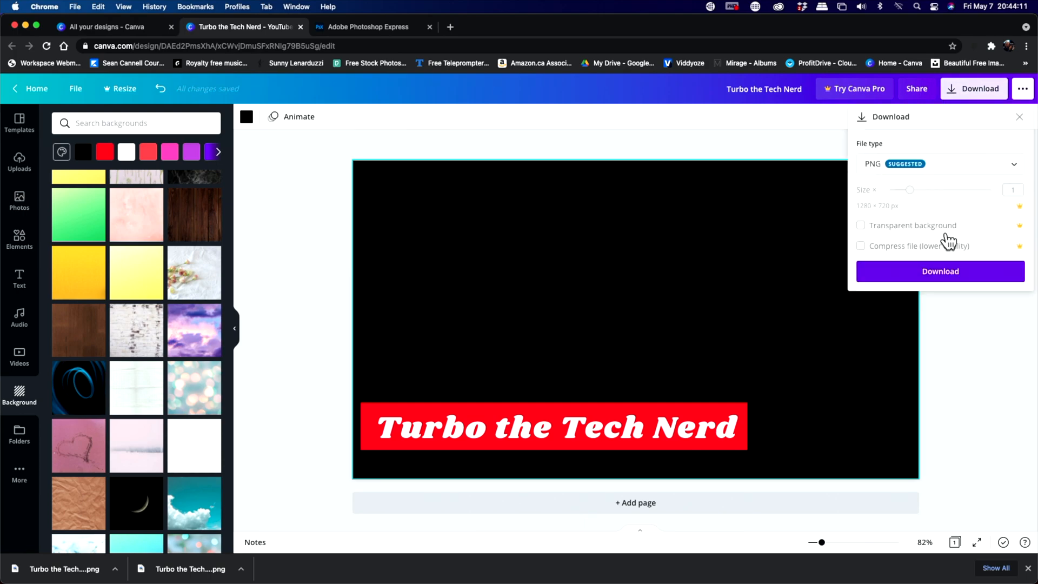
left_click(939, 270)
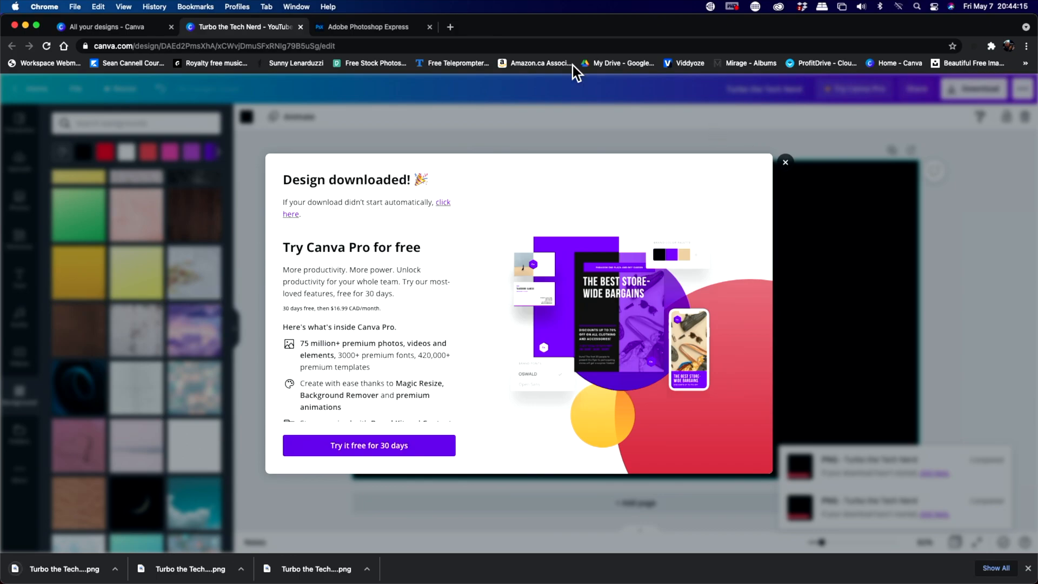
Upload the downloaded lower-third PNG into Adobe Photoshop Express
left_click(366, 26)
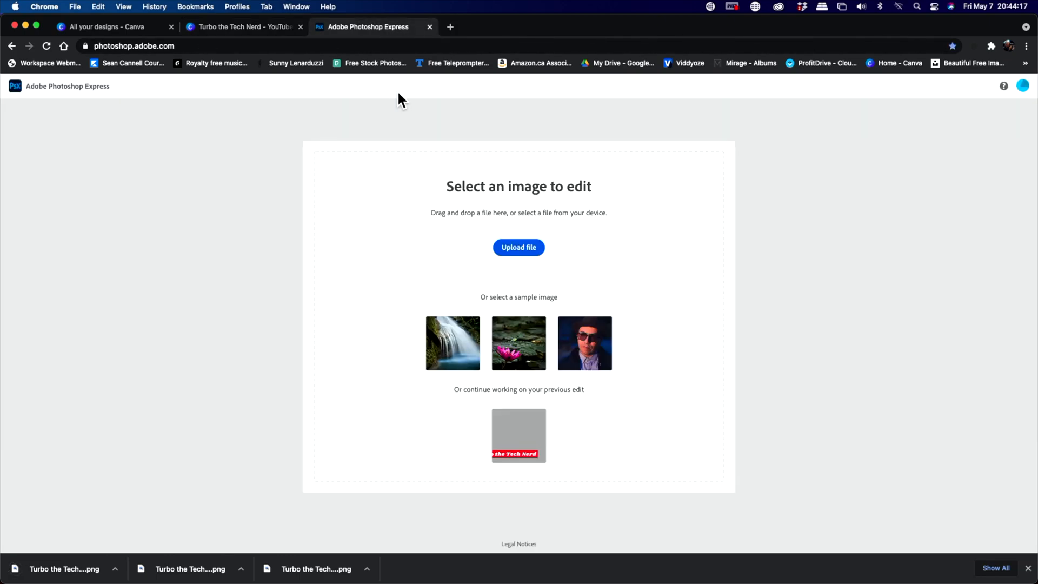
mouse_move(399, 107)
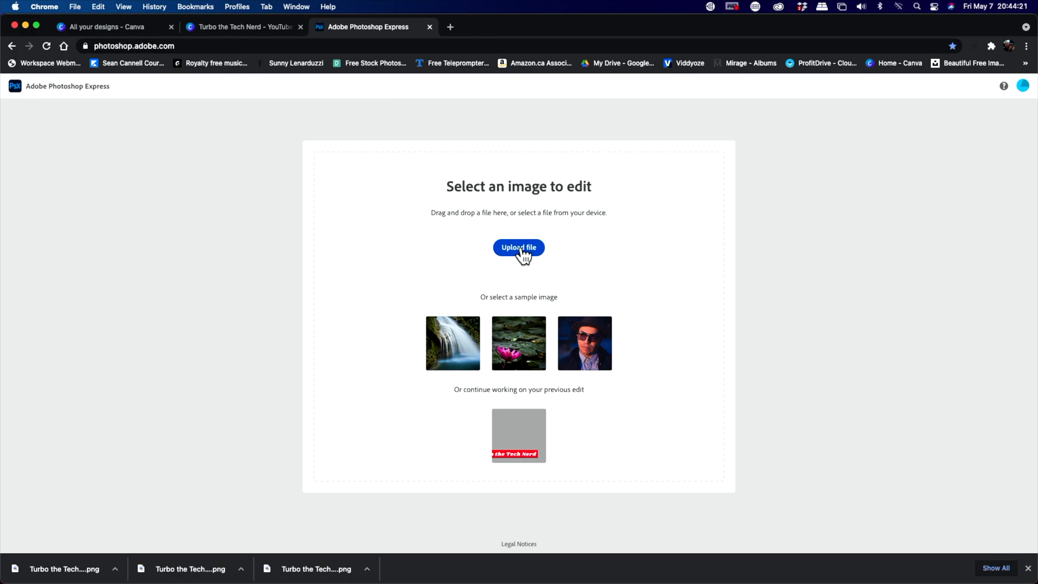
left_click(518, 246)
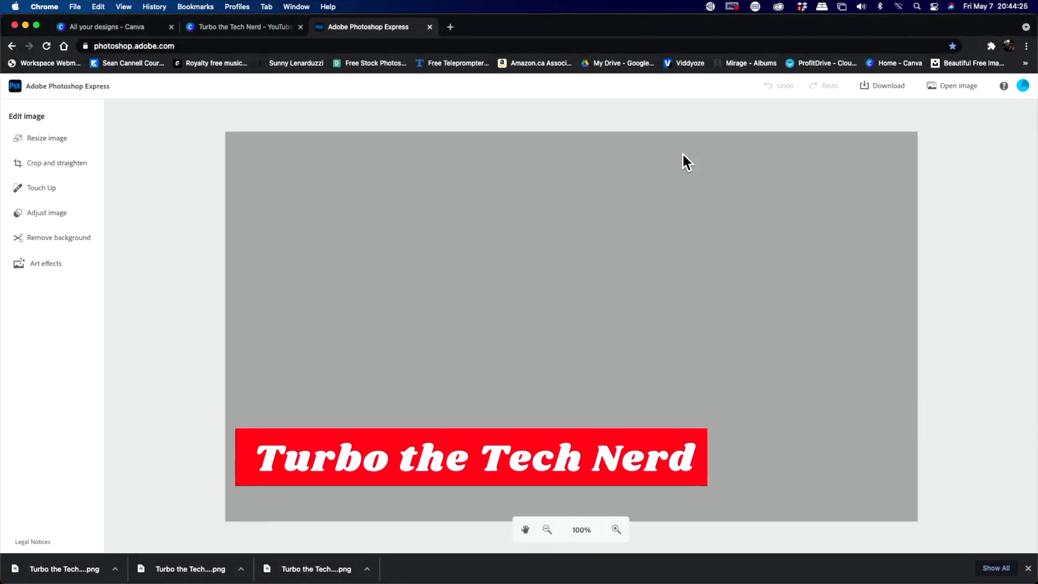
mouse_move(623, 333)
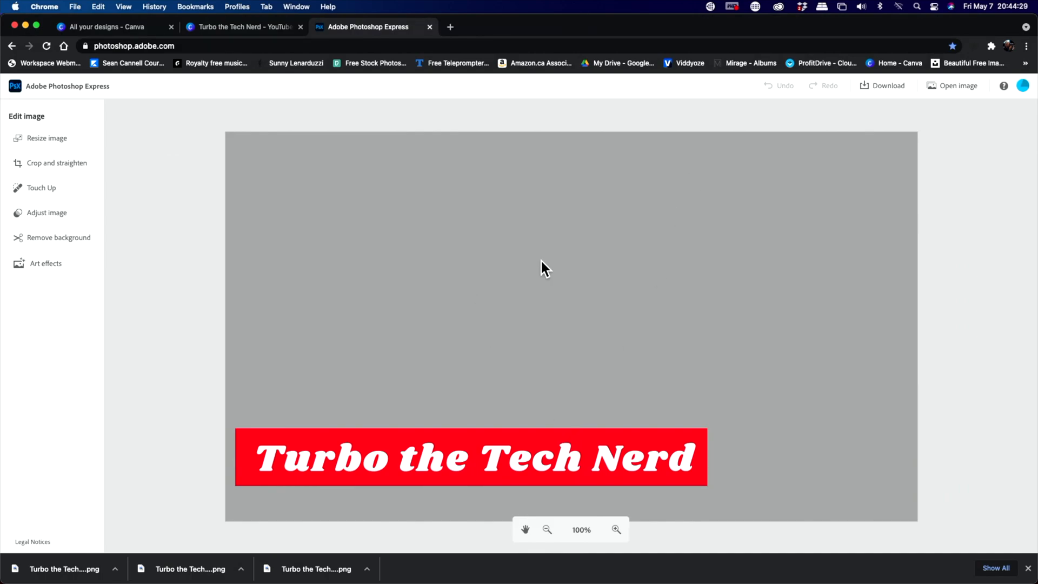
mouse_move(573, 499)
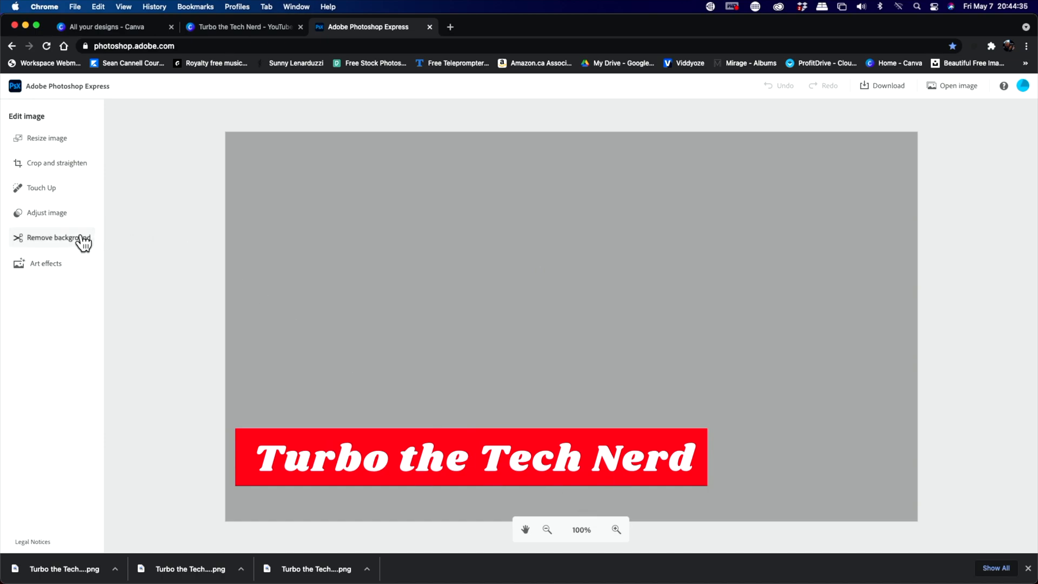
Remove the background, apply the edit and download the transparent image as PNG
left_click(59, 237)
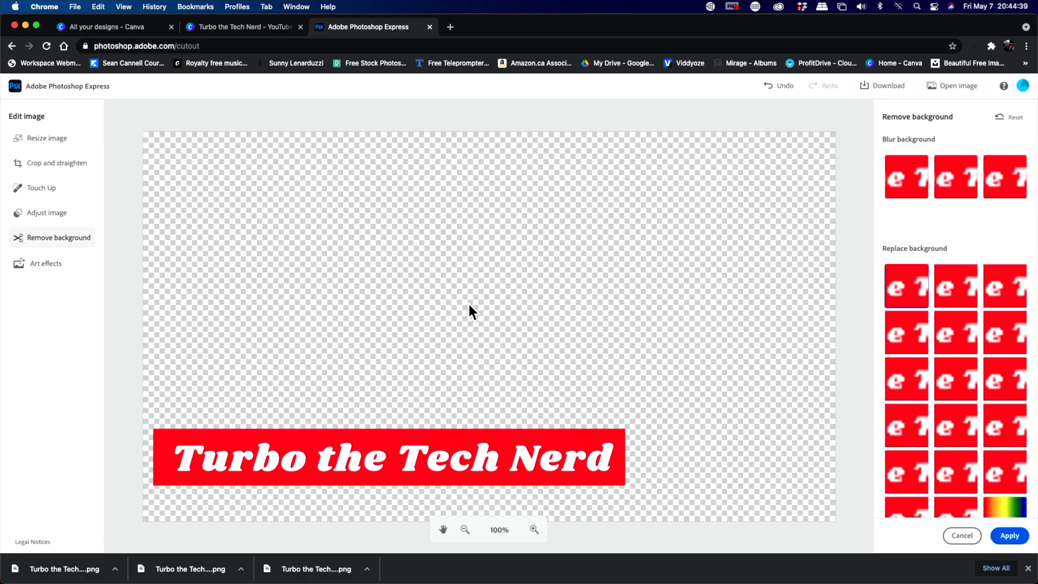
mouse_move(927, 150)
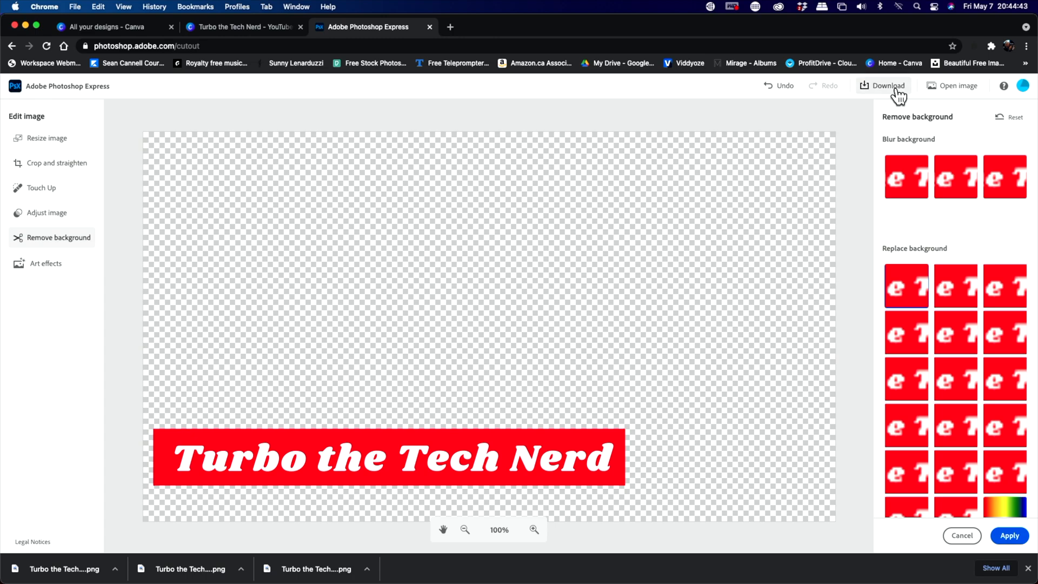
left_click(887, 86)
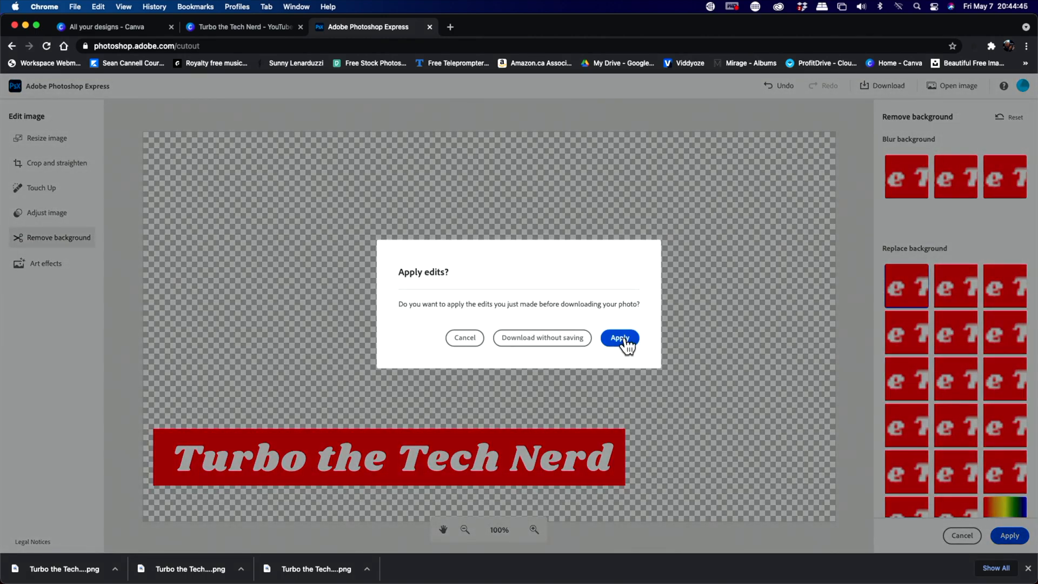
left_click(618, 337)
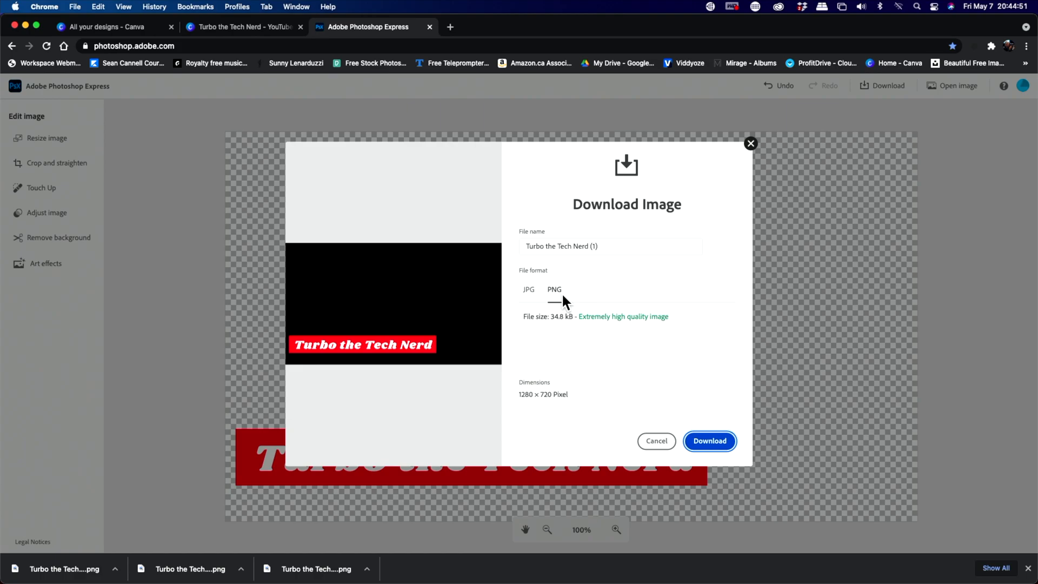
left_click(709, 441)
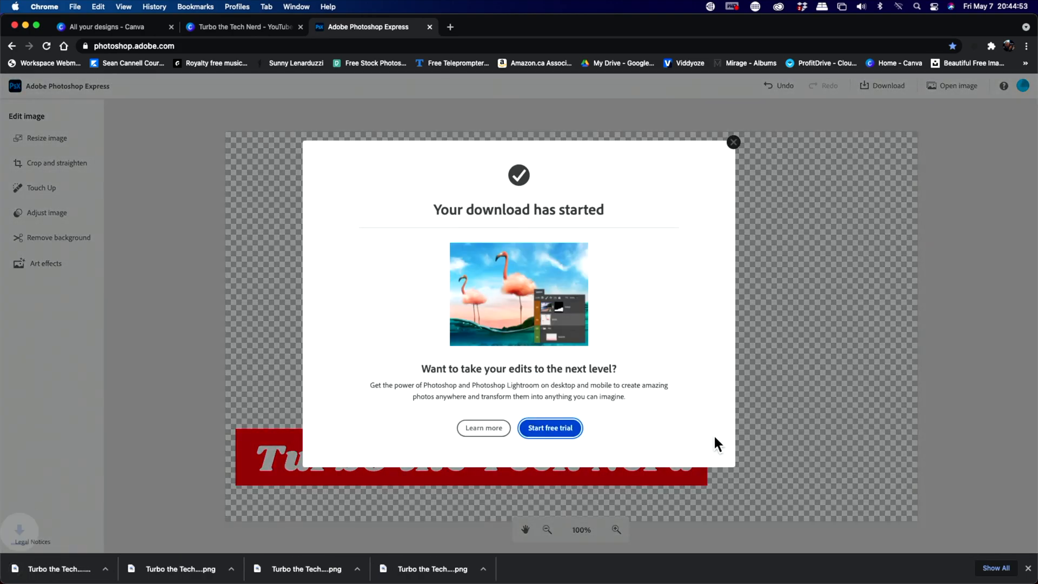
mouse_move(526, 126)
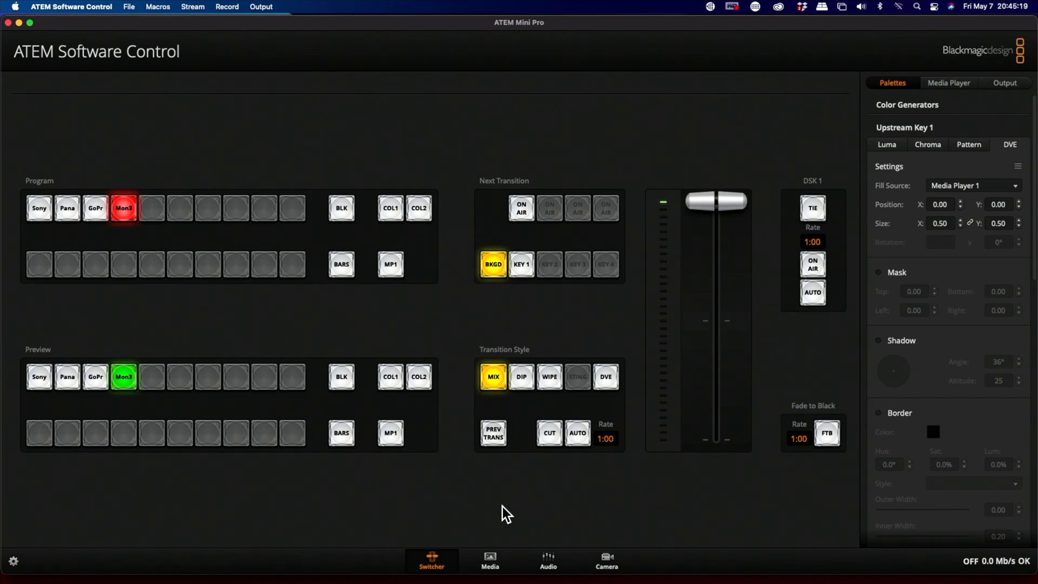
mouse_move(331, 574)
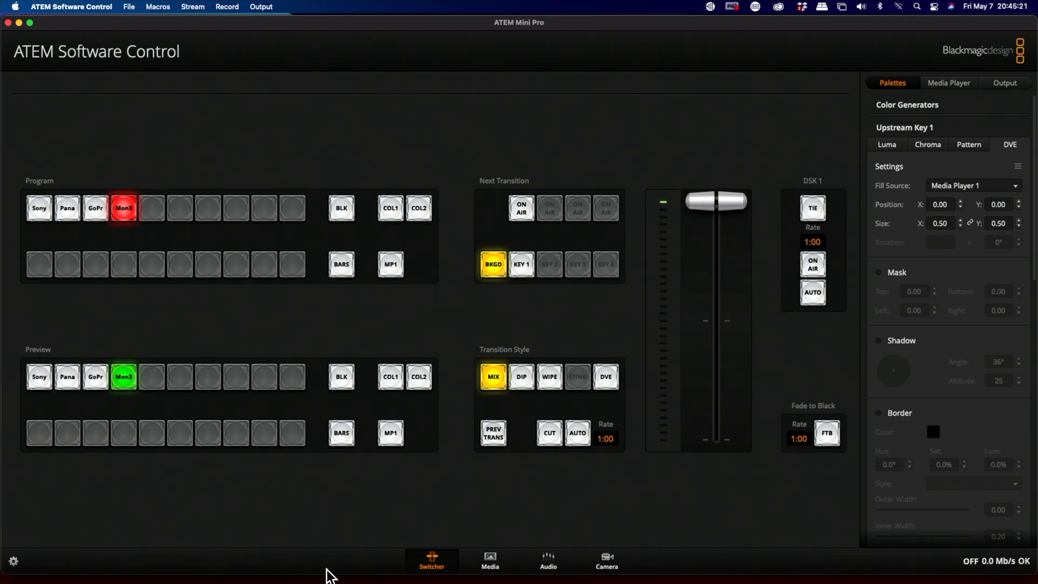
mouse_move(498, 569)
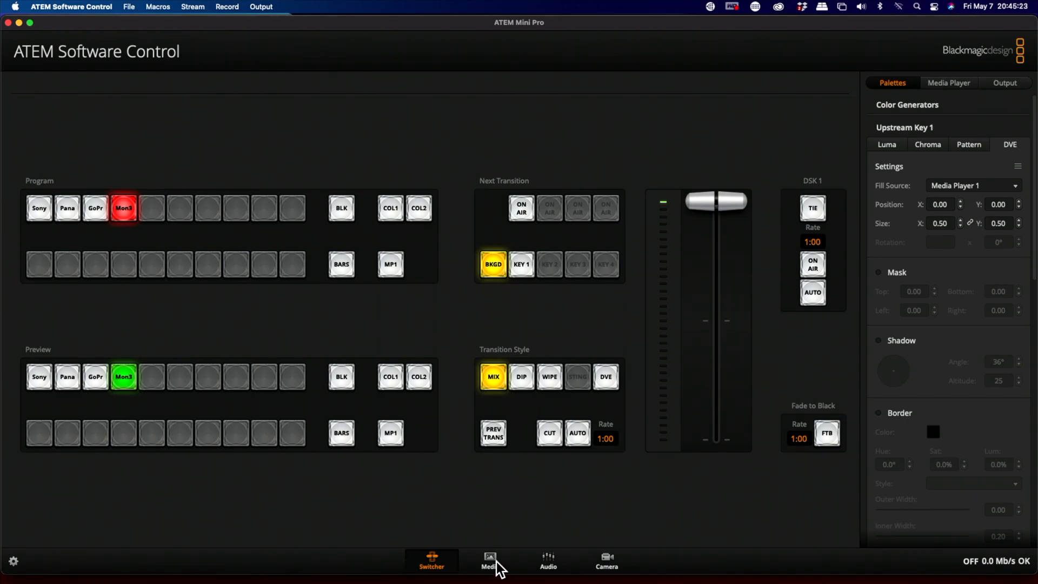
Load still 19 'Turbo the Tech Nerd' into Media Player 1 from the Media page
left_click(489, 561)
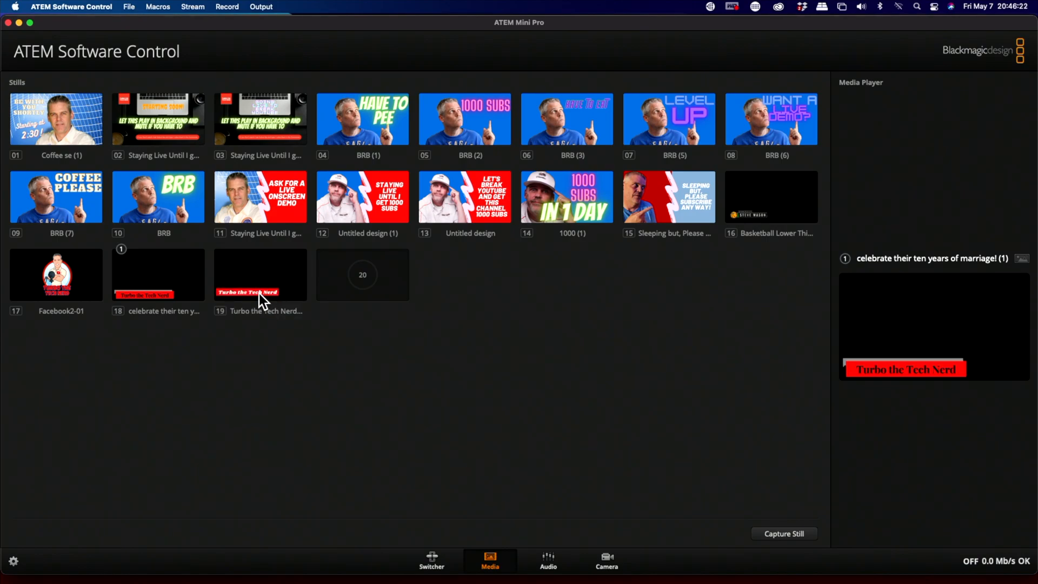
mouse_move(246, 278)
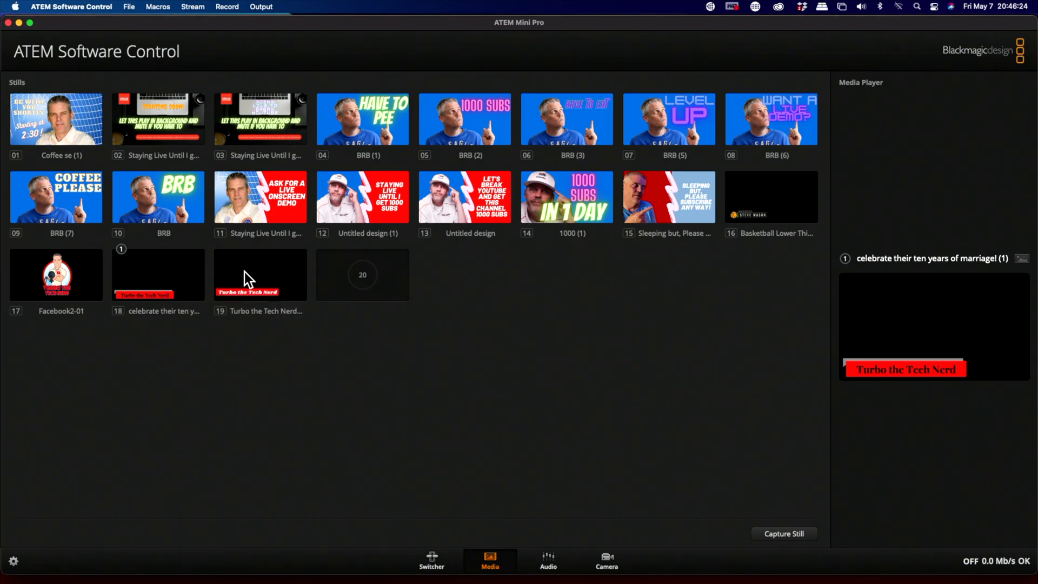
mouse_move(258, 291)
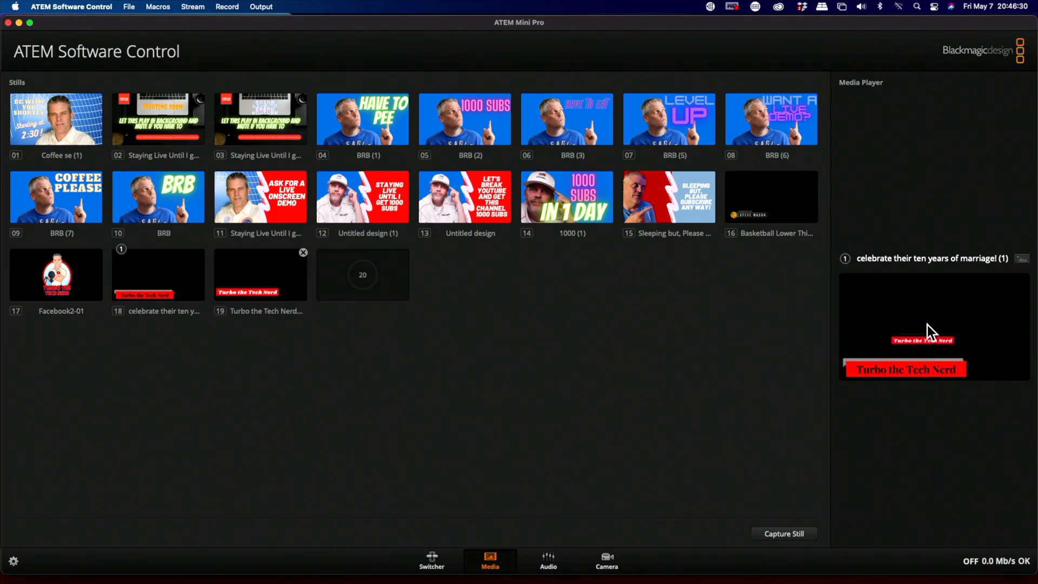
left_click(259, 274)
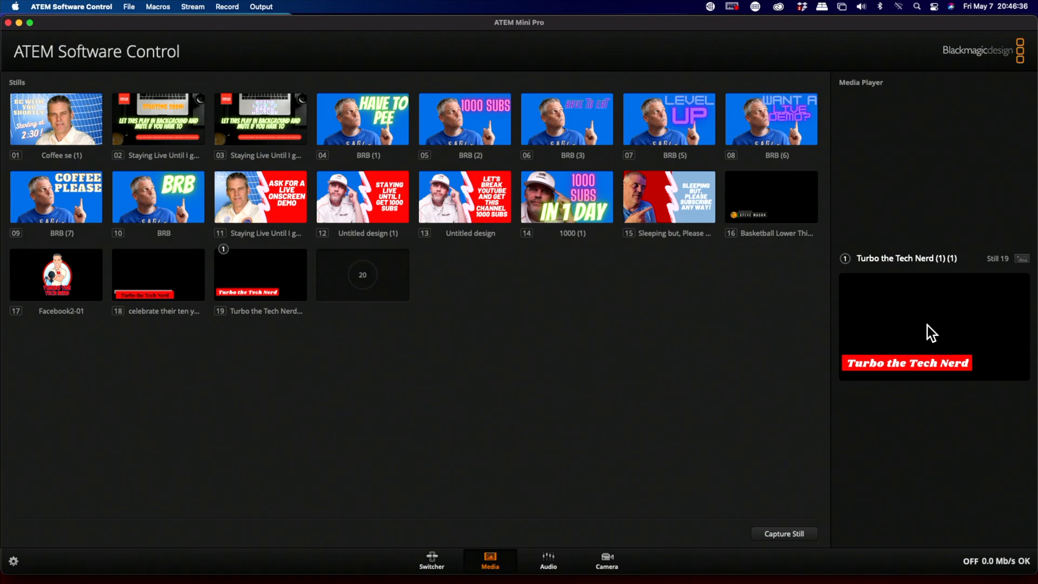
mouse_move(849, 335)
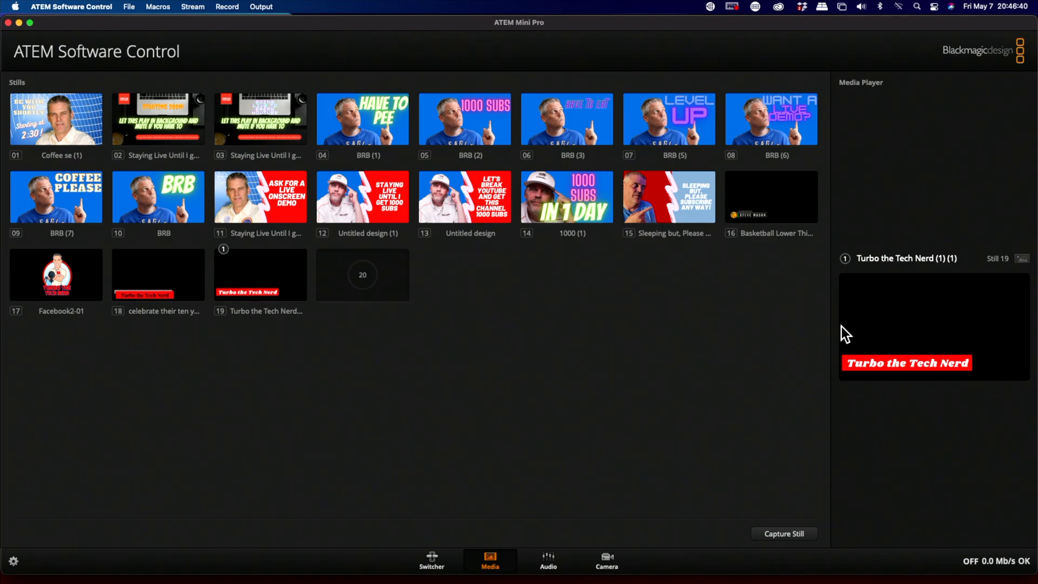
In the Switcher, set Upstream Key 1 fill source to Media Player 1
left_click(431, 561)
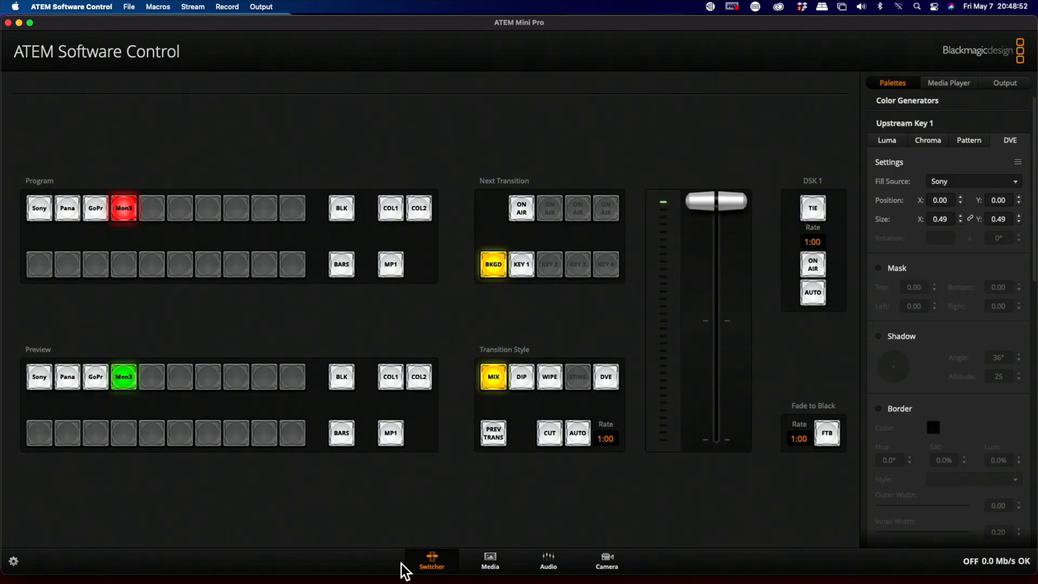
mouse_move(445, 550)
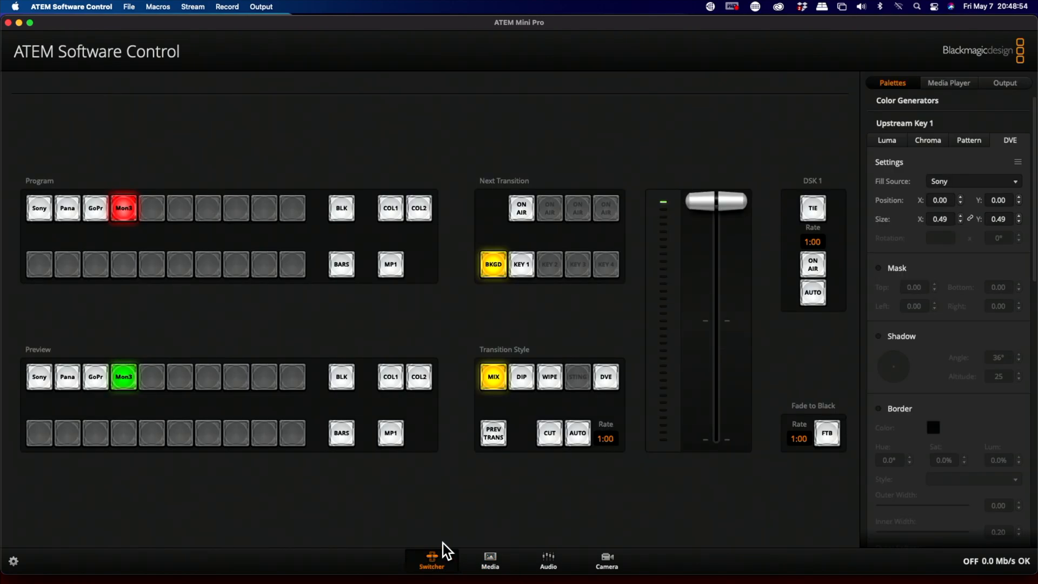
mouse_move(366, 323)
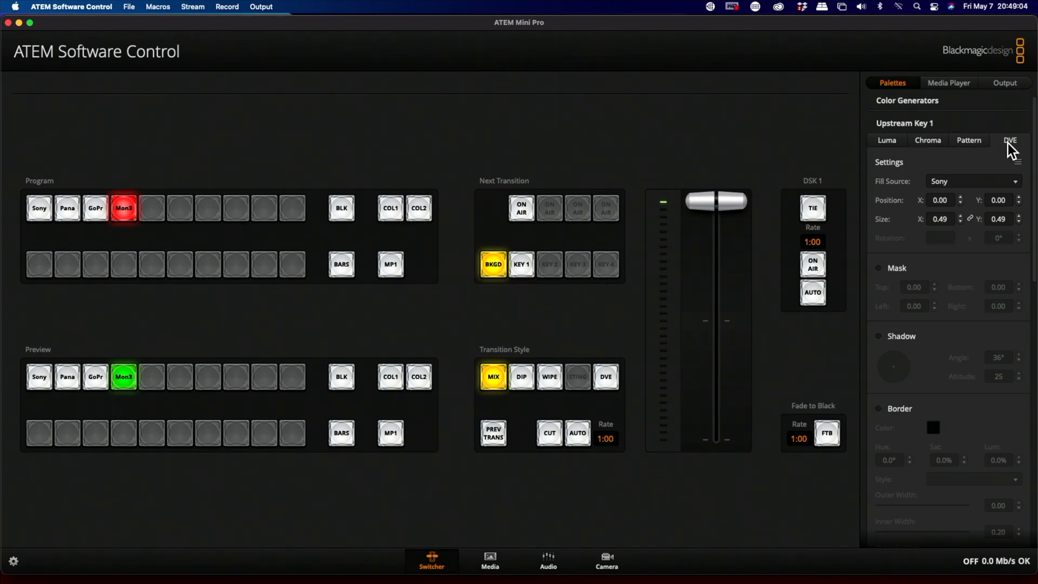
mouse_move(974, 191)
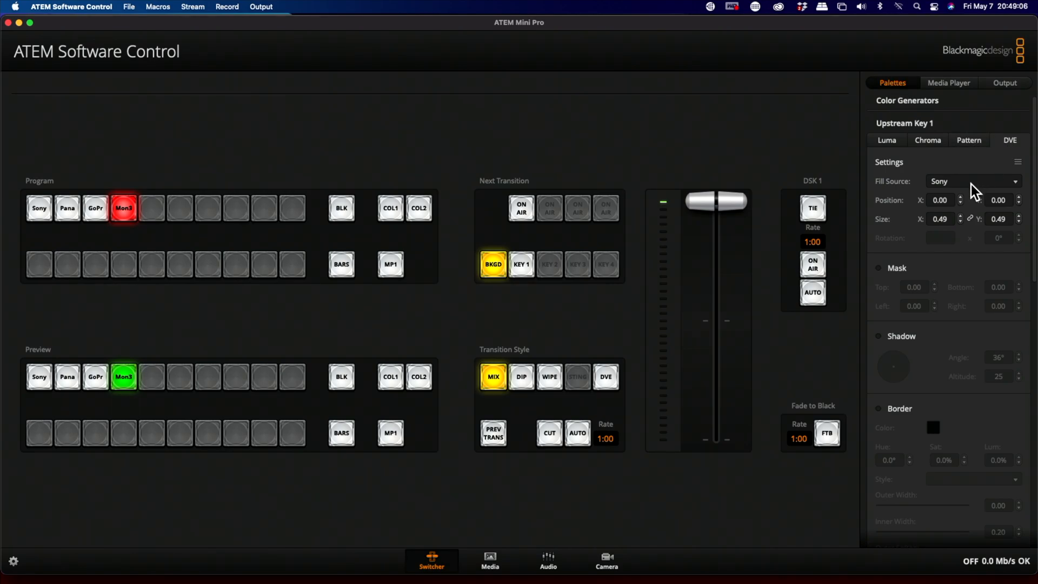
left_click(974, 180)
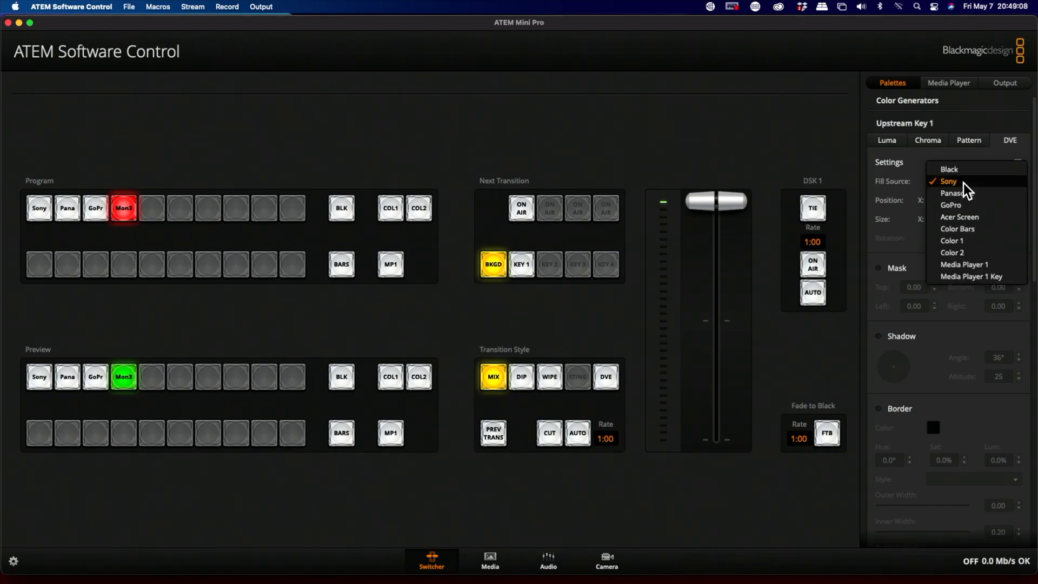
left_click(965, 264)
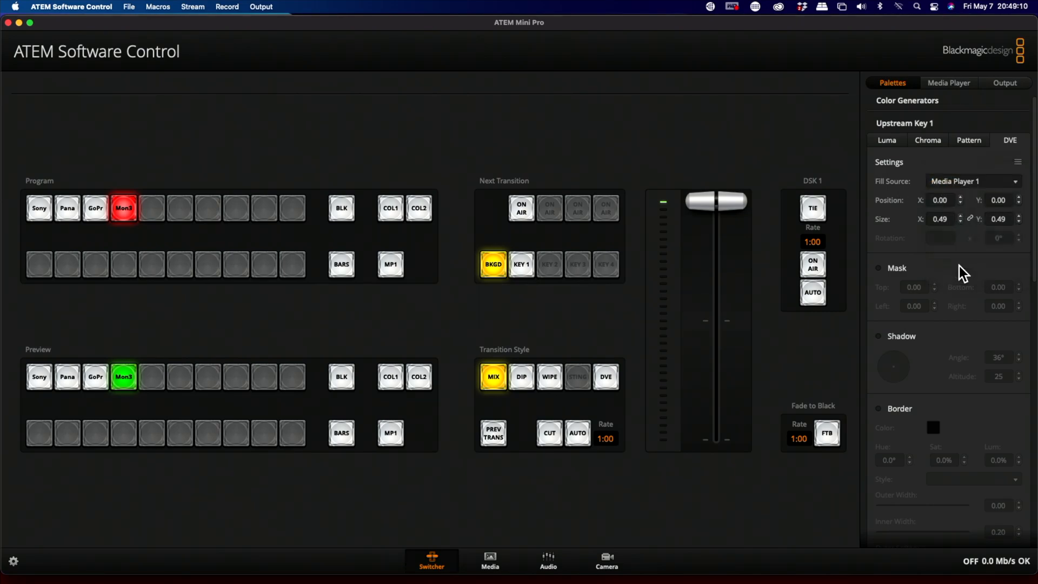
Put DSK 1 on air so the Turbo the Tech Nerd lower third shows
scroll("down", 3)
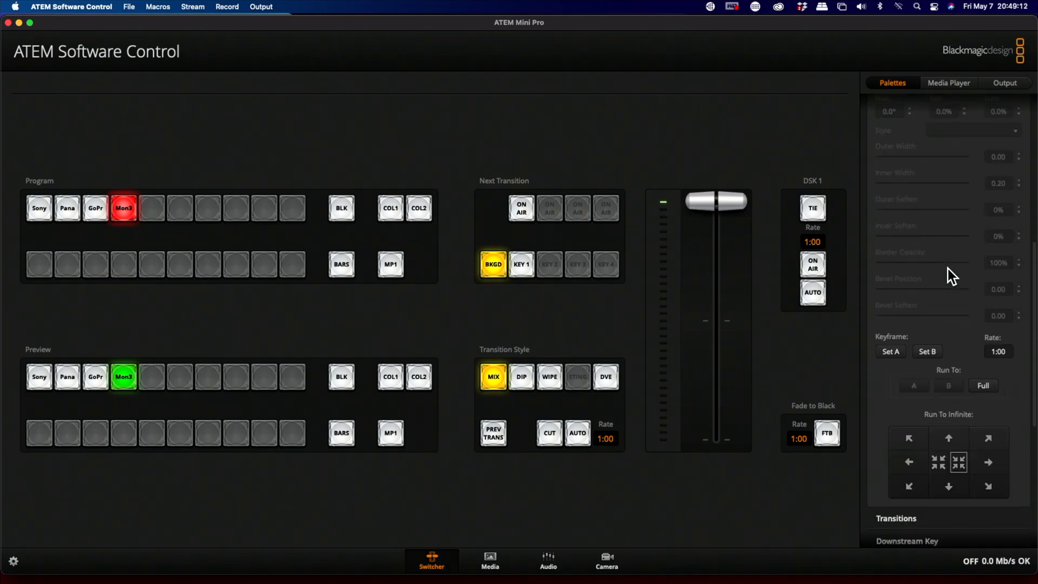
scroll("up", 3)
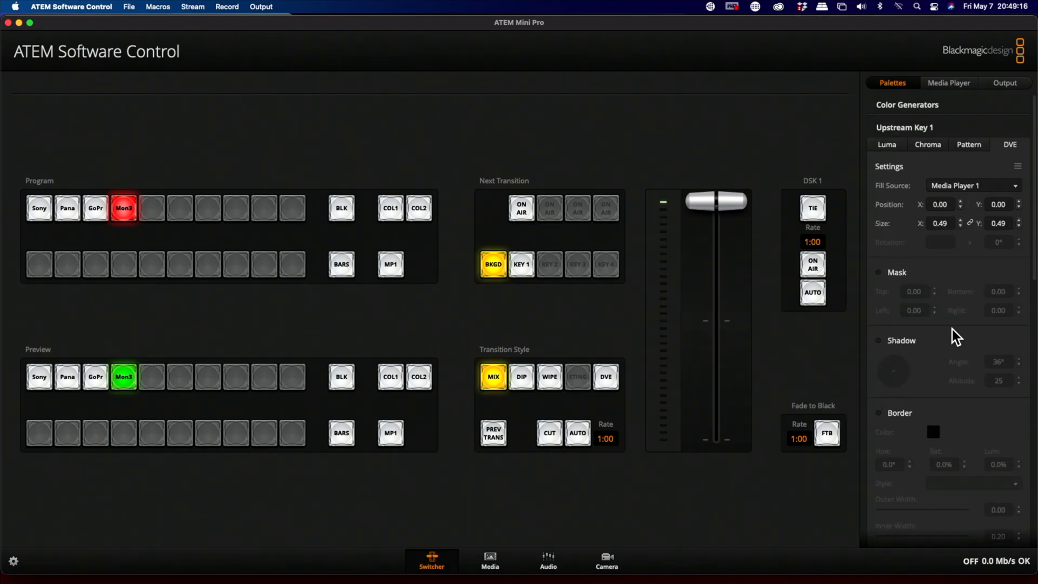
scroll("down", 3)
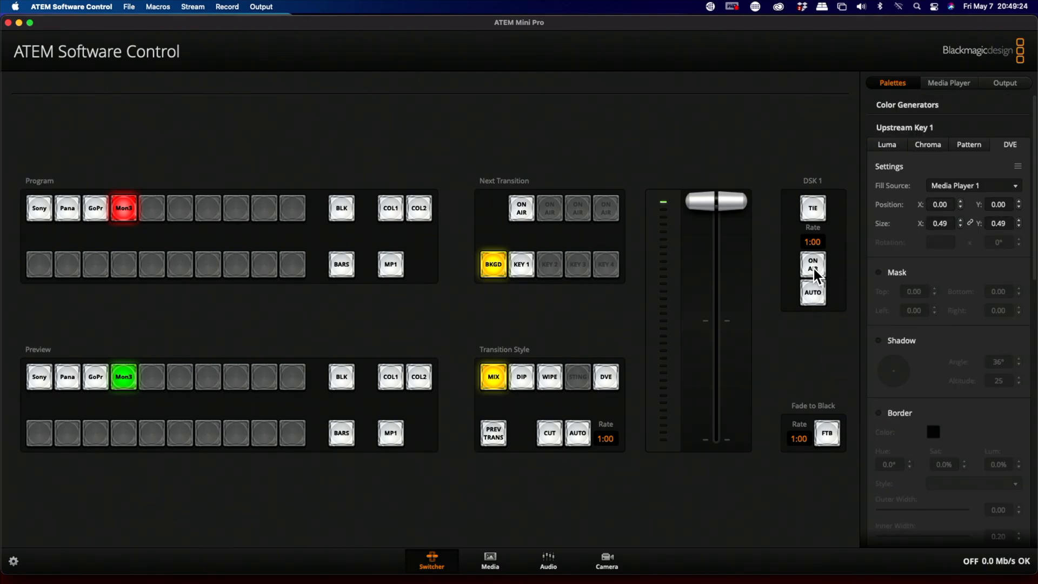
left_click(812, 265)
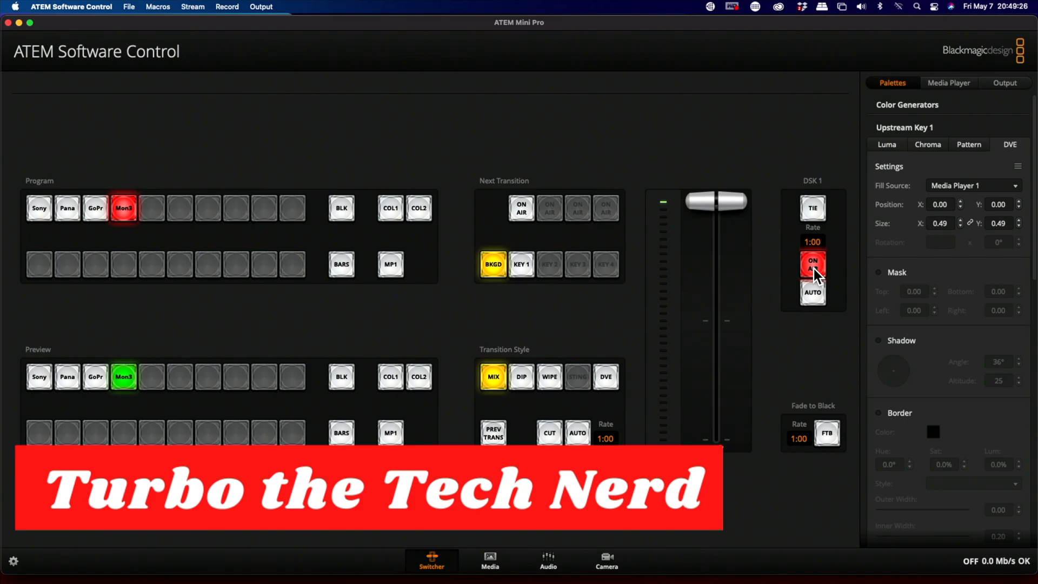